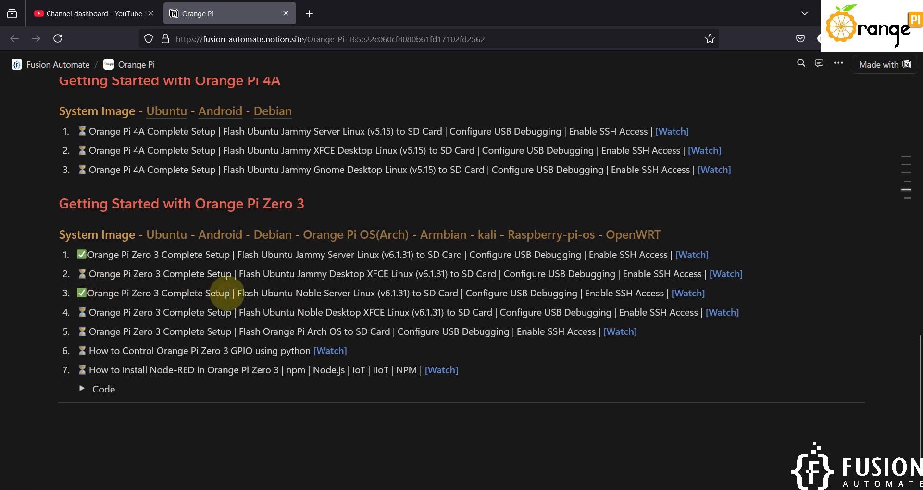
{"action": "mouse_move", "coordinate": [294, 294]}
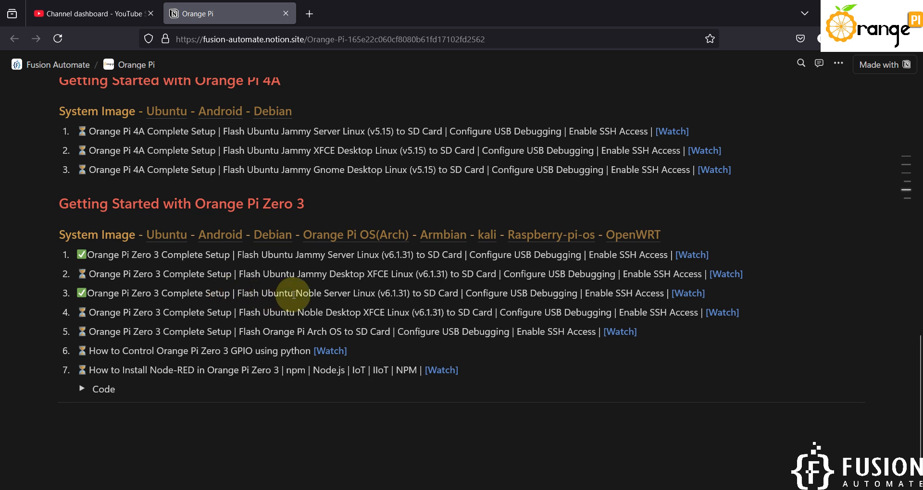
{"action": "mouse_move", "coordinate": [356, 296]}
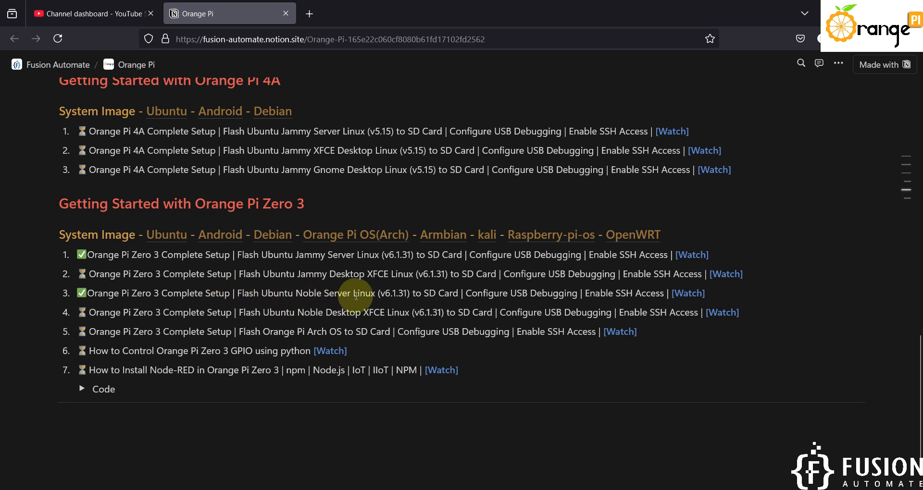
{"action": "mouse_move", "coordinate": [437, 293]}
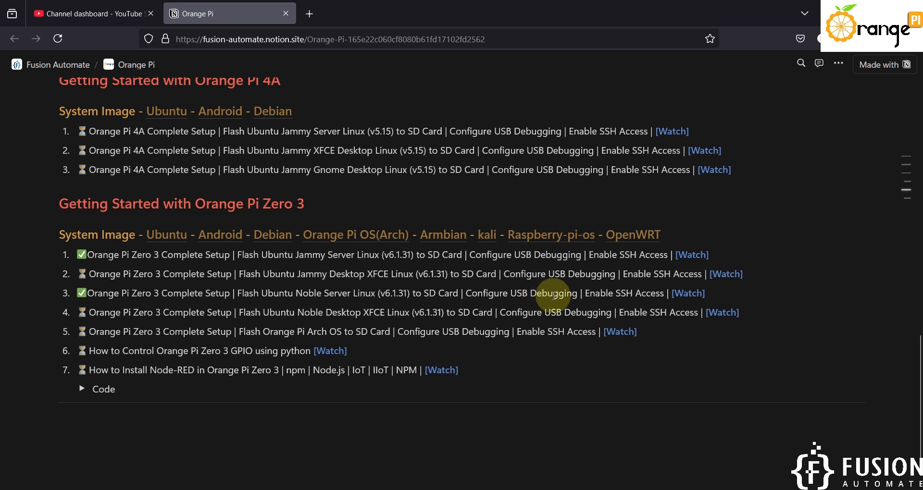
{"action": "mouse_move", "coordinate": [156, 294]}
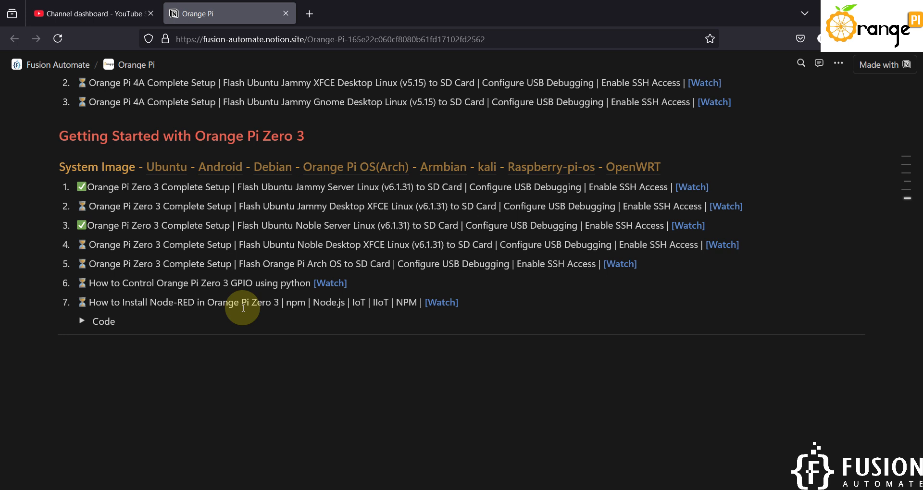
{"action": "mouse_move", "coordinate": [220, 311]}
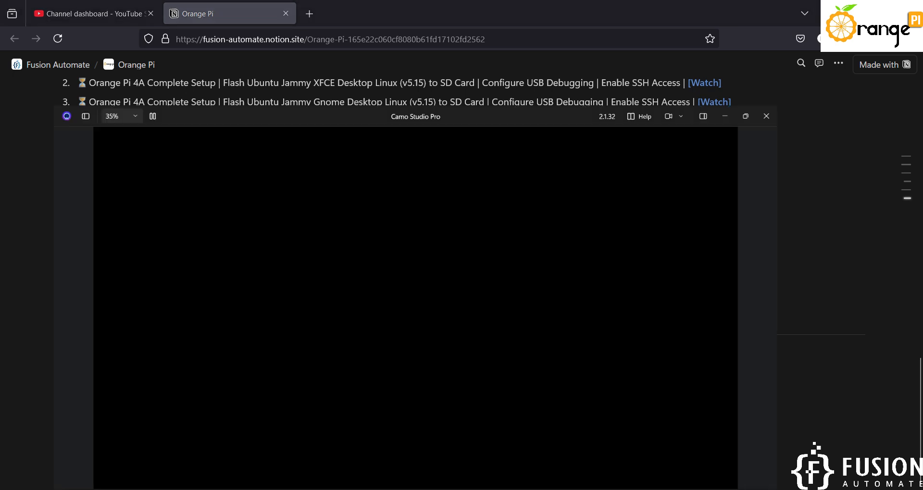
Maximize Camo Studio Pro to show the live feed of the Orange Pi Zero 3 board.
{"action": "left_click", "coordinate": [745, 116]}
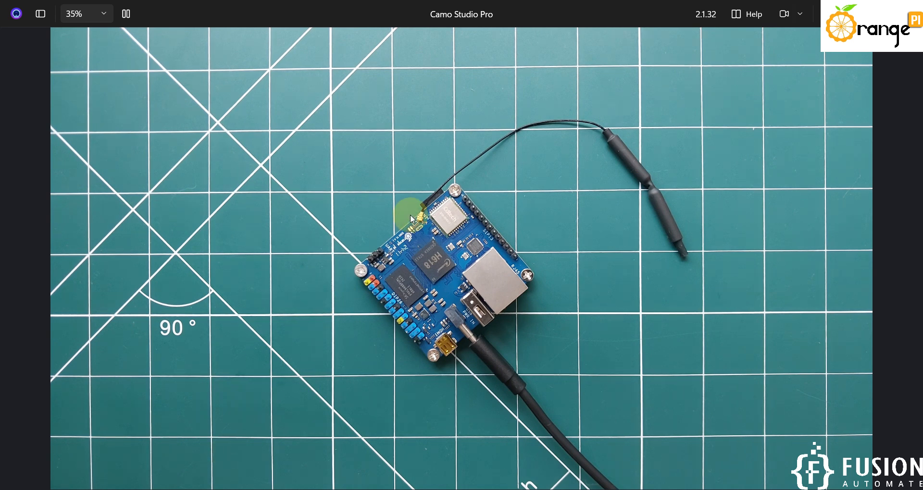
{"action": "mouse_move", "coordinate": [454, 242]}
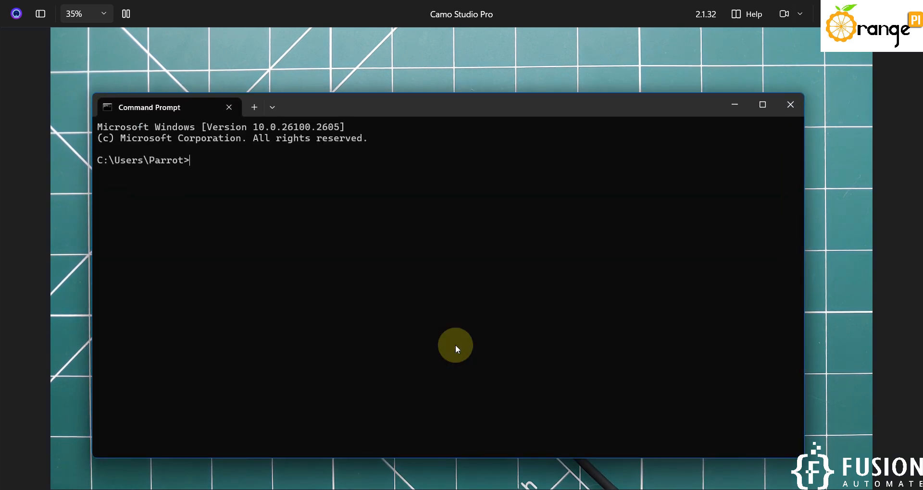
{"action": "type", "text": "ssh"}
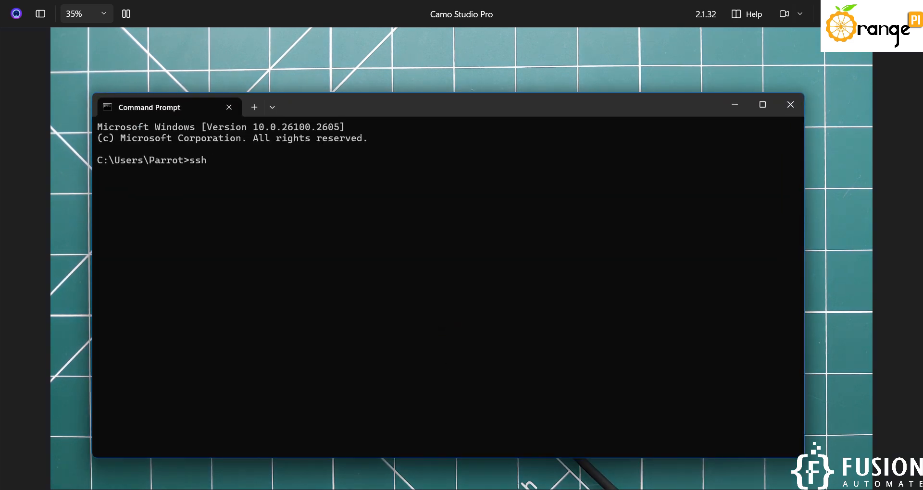
{"action": "type", "text": "root@"}
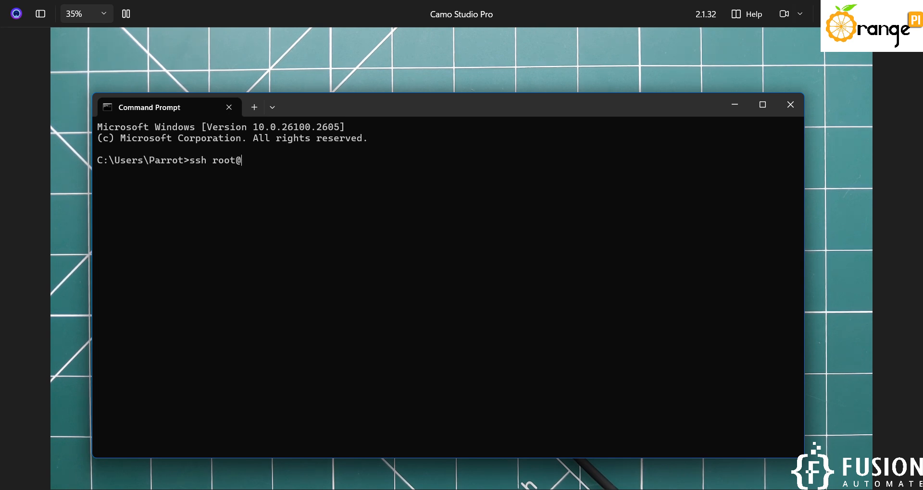
{"action": "type", "text": "192.168.1.15"}
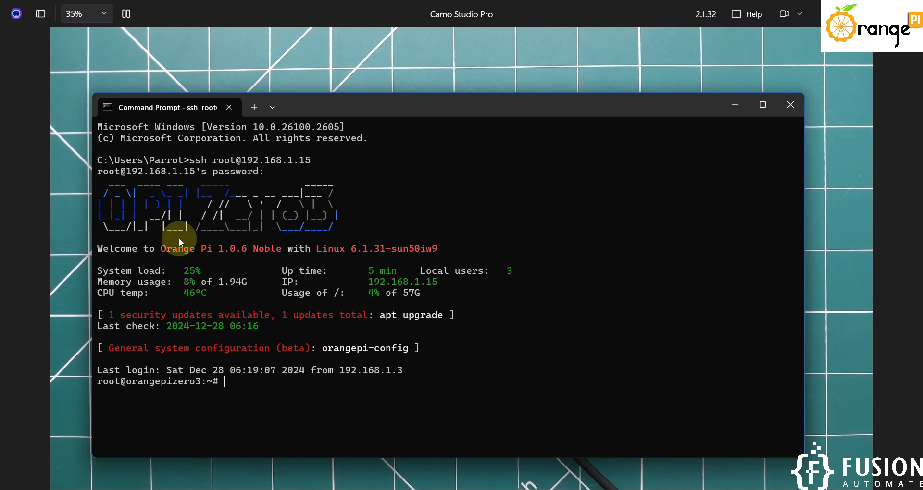
{"action": "mouse_move", "coordinate": [306, 304]}
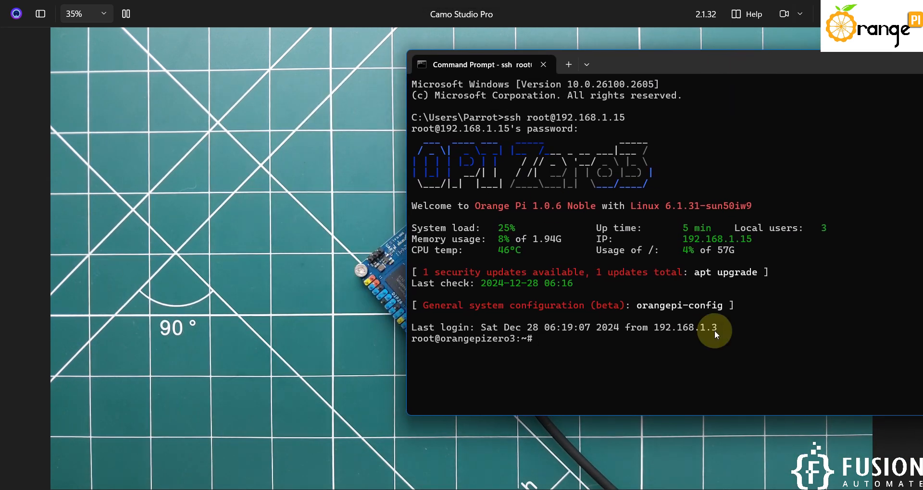
{"action": "mouse_move", "coordinate": [653, 302]}
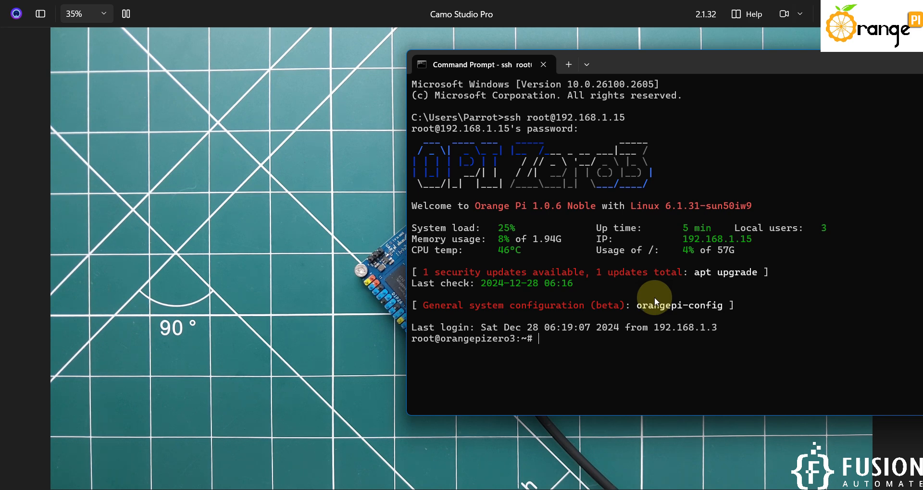
Copy the Node-RED install command from the Notion tutorial and return to the SSH session.
{"action": "left_click", "coordinate": [543, 64]}
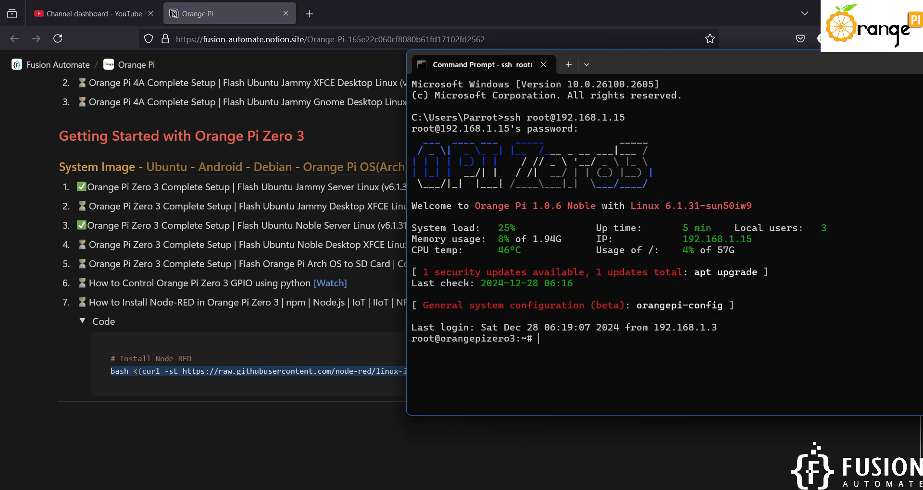
{"action": "left_click", "coordinate": [570, 378]}
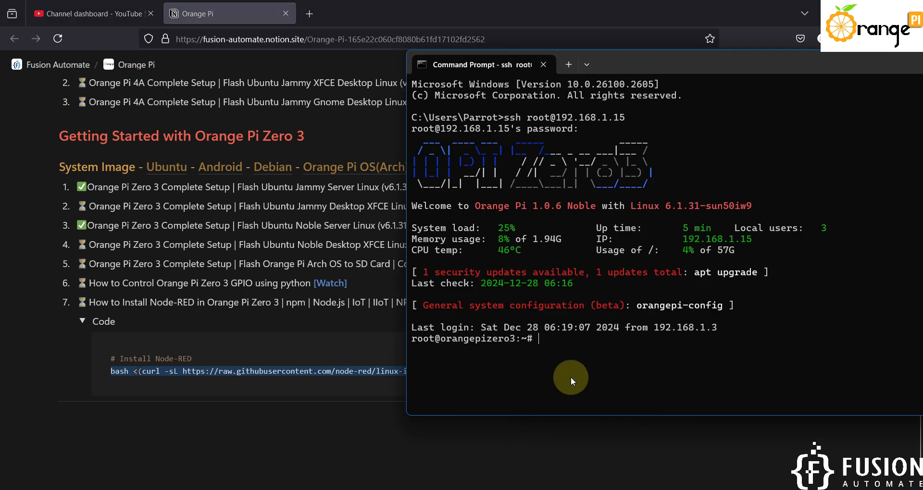
{"action": "mouse_move", "coordinate": [580, 370]}
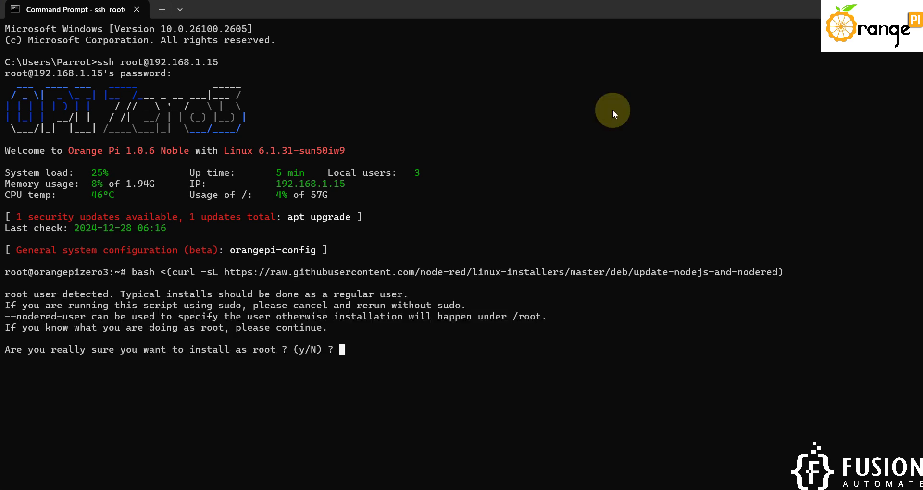
{"action": "mouse_move", "coordinate": [257, 359]}
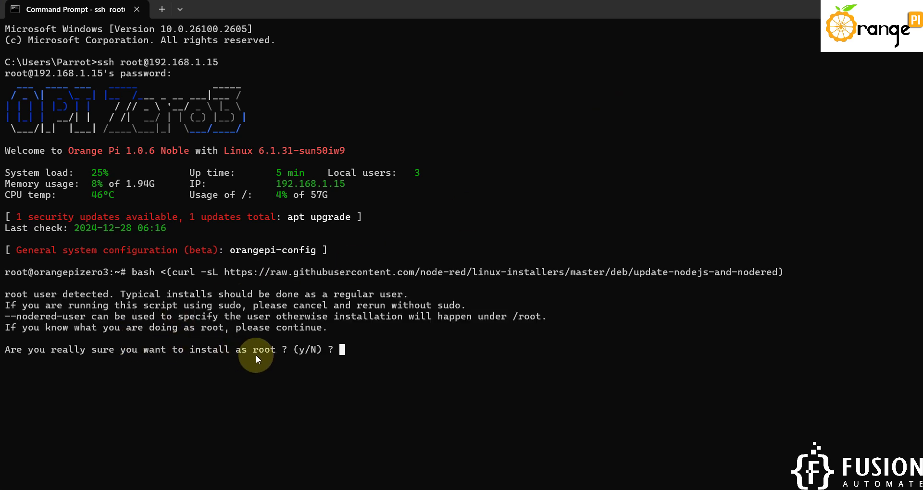
Answer y to each of the Node-RED installer's confirmation prompts.
{"action": "type", "text": "y"}
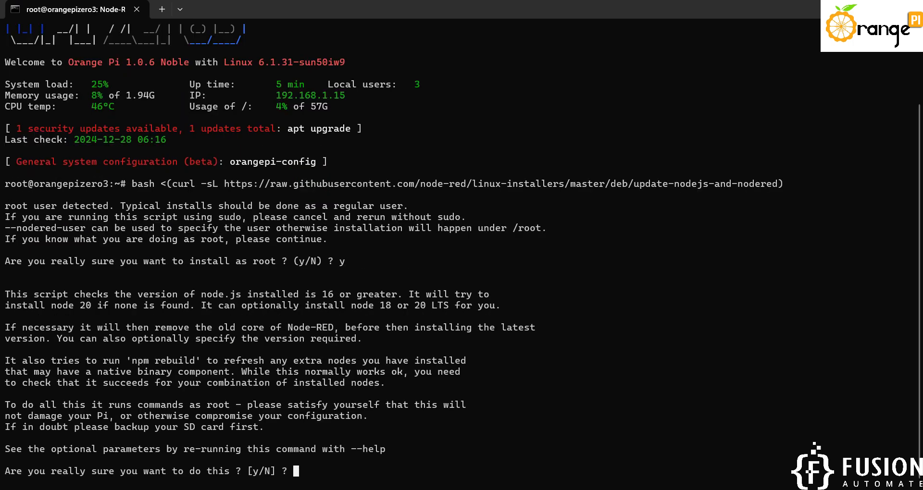
{"action": "type", "text": "y"}
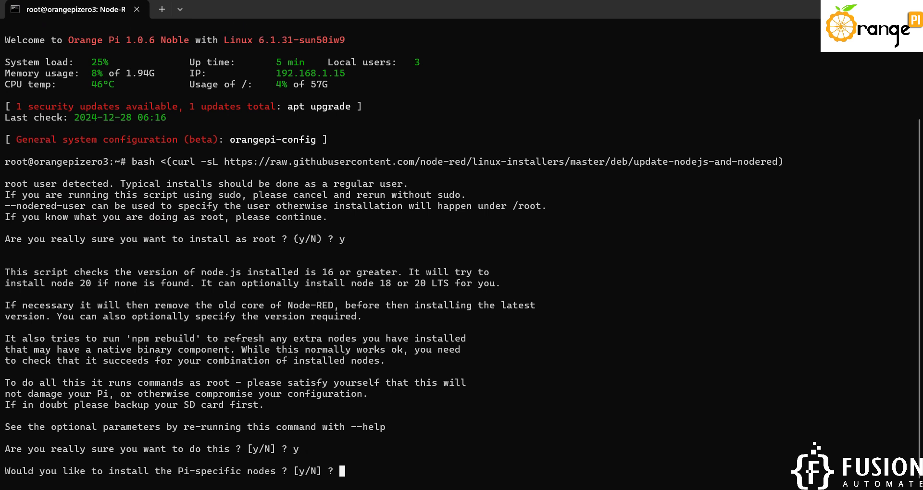
{"action": "type", "text": "y"}
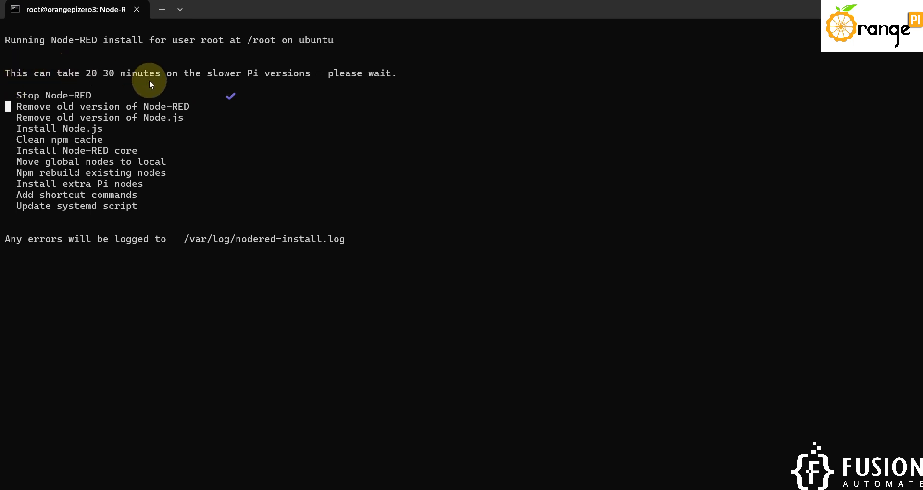
{"action": "mouse_move", "coordinate": [266, 84]}
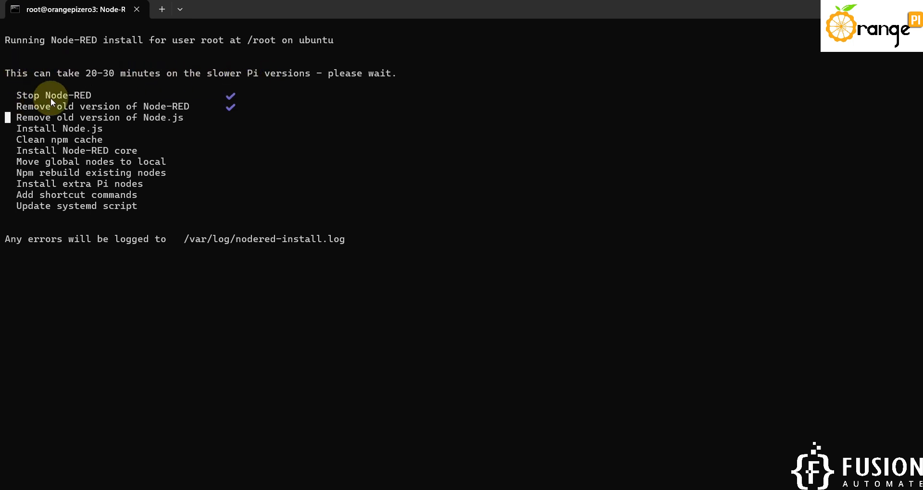
{"action": "mouse_move", "coordinate": [100, 131]}
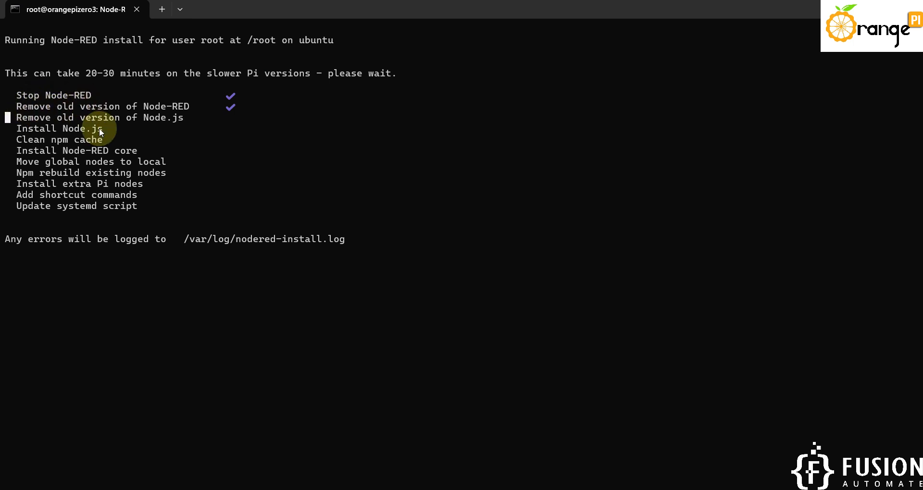
{"action": "mouse_move", "coordinate": [94, 110]}
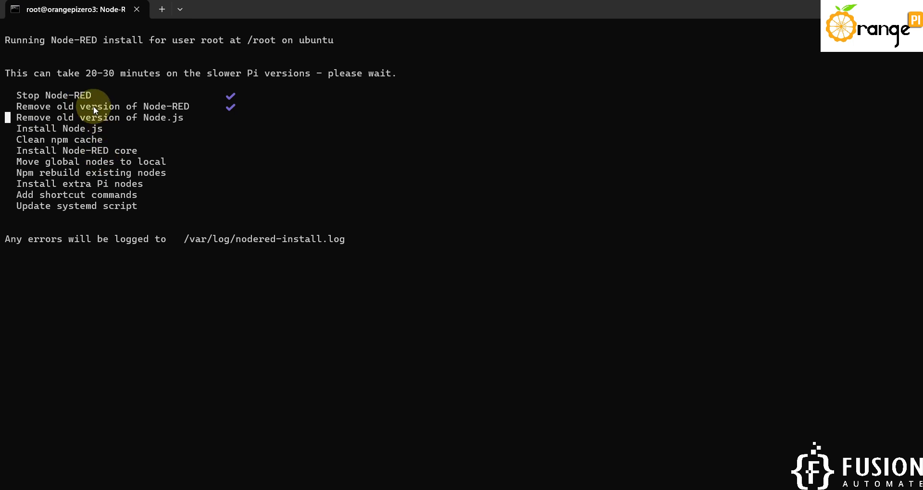
{"action": "mouse_move", "coordinate": [97, 212]}
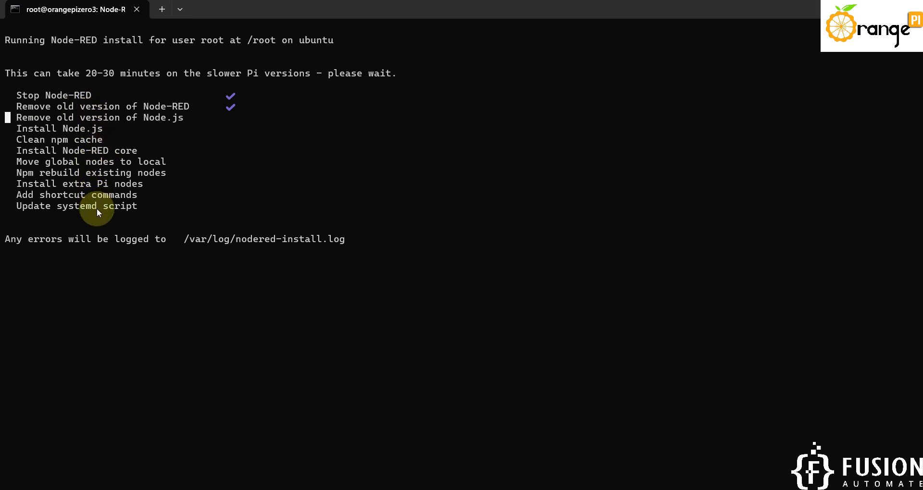
{"action": "mouse_move", "coordinate": [105, 197]}
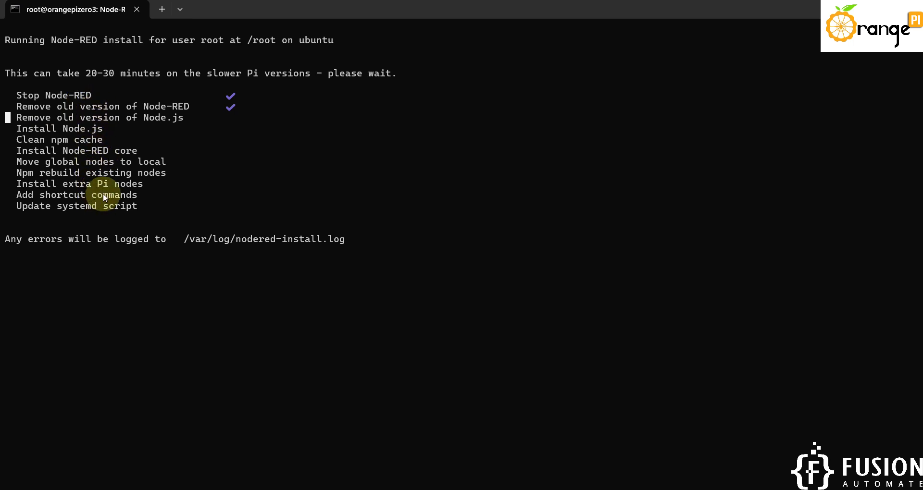
{"action": "mouse_move", "coordinate": [214, 249]}
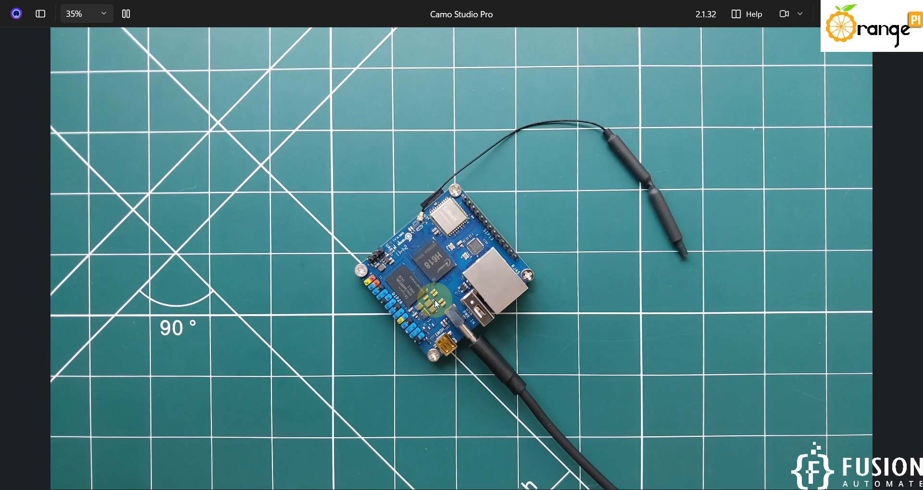
{"action": "mouse_move", "coordinate": [462, 247]}
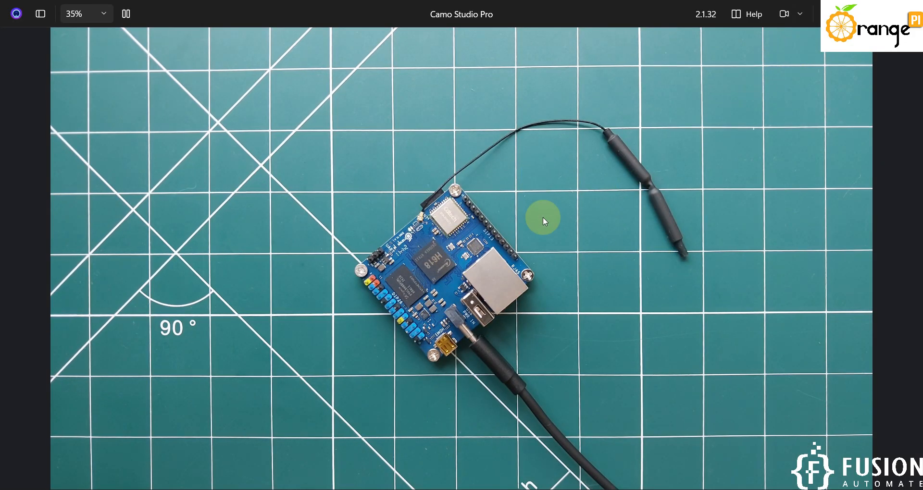
{"action": "mouse_move", "coordinate": [444, 300]}
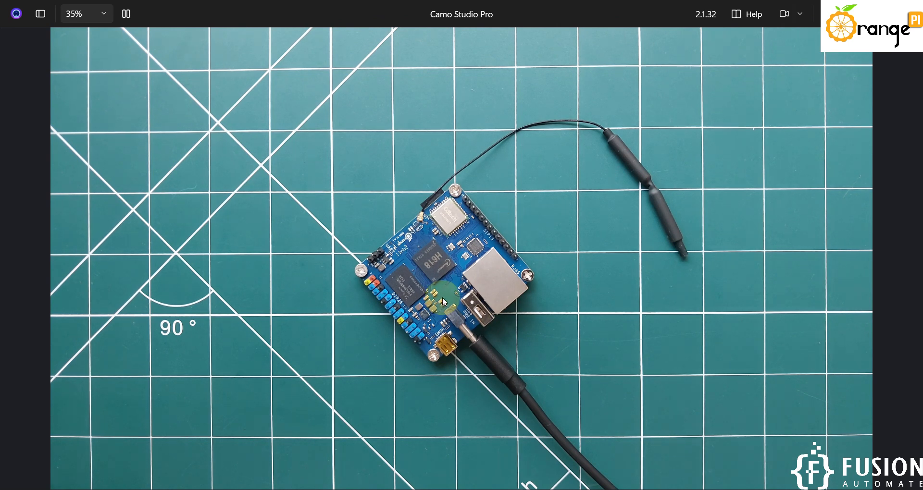
{"action": "mouse_move", "coordinate": [669, 196]}
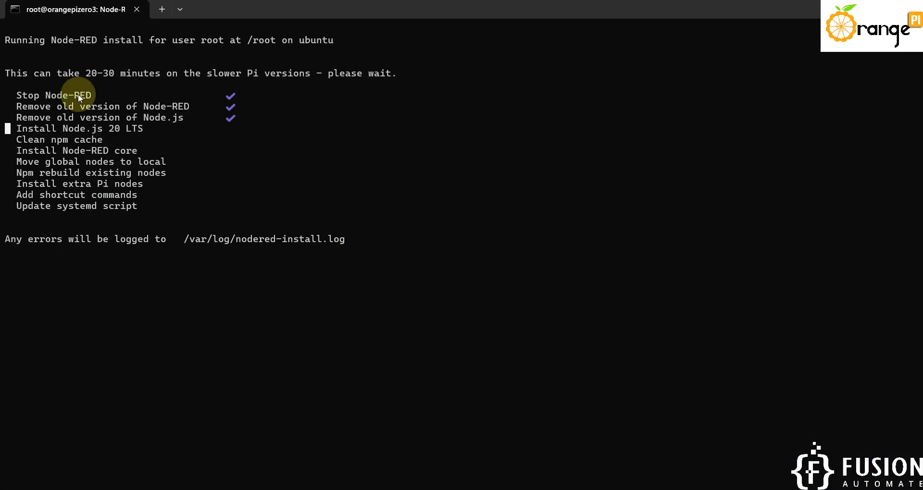
{"action": "mouse_move", "coordinate": [86, 105]}
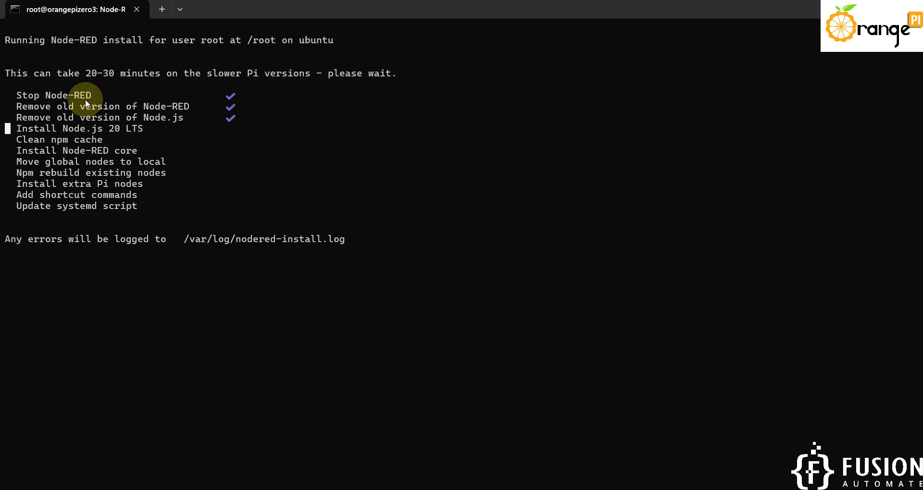
{"action": "mouse_move", "coordinate": [231, 216]}
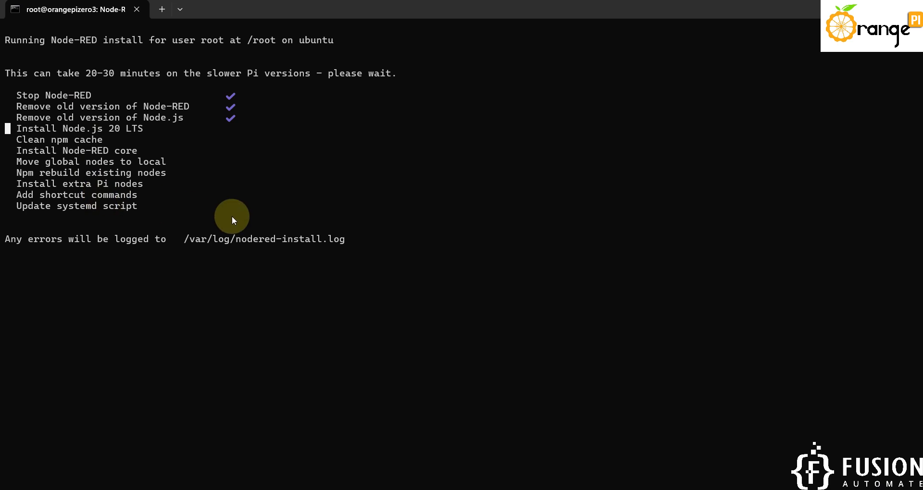
{"action": "mouse_move", "coordinate": [317, 204]}
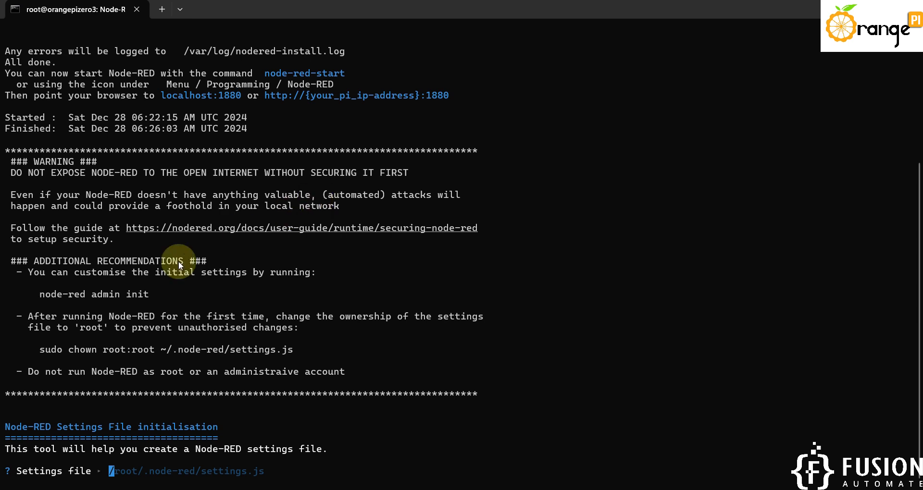
{"action": "mouse_move", "coordinate": [82, 471]}
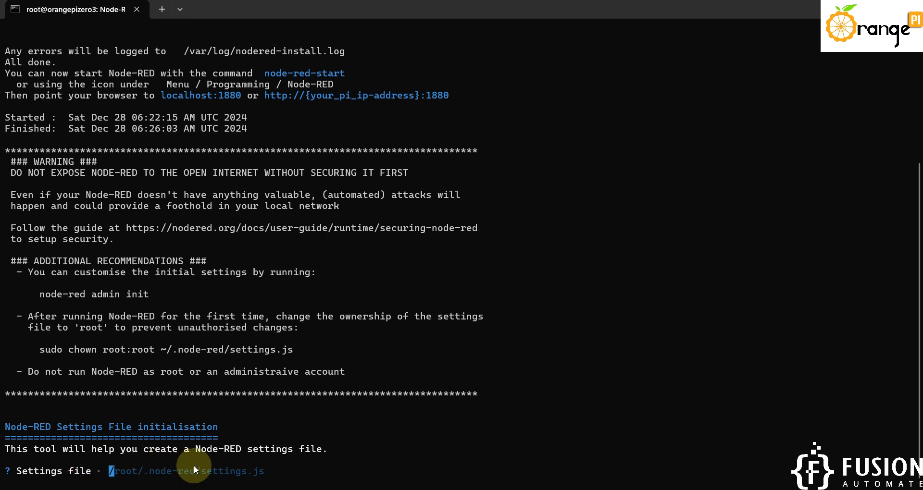
{"action": "mouse_move", "coordinate": [233, 476]}
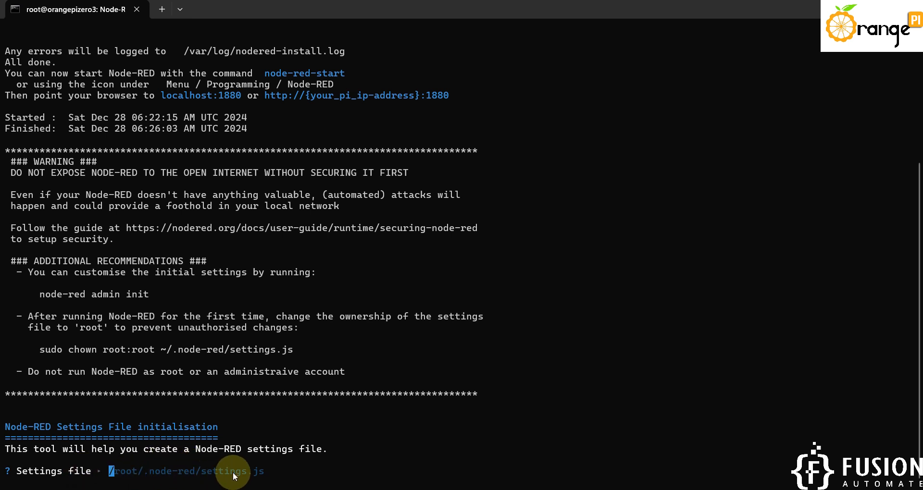
Accept the default /root/.node-red/settings.js location in the settings-file wizard.
{"action": "key", "text": "enter"}
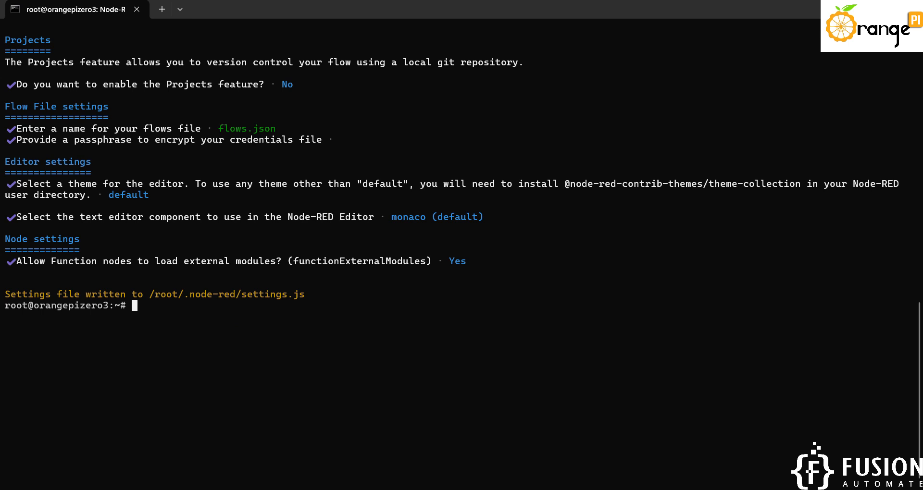
Run node-red to start the server on port 1880, then reposition the terminal.
{"action": "type", "text": "node-red"}
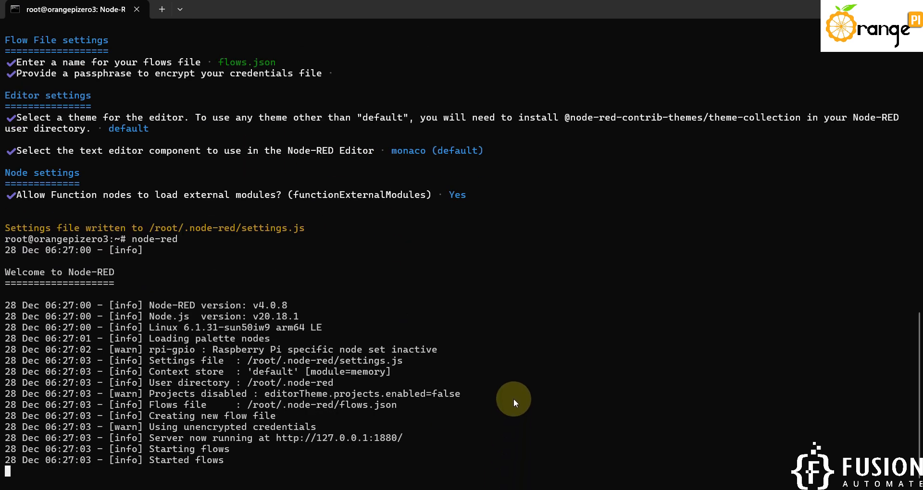
{"action": "mouse_move", "coordinate": [277, 456]}
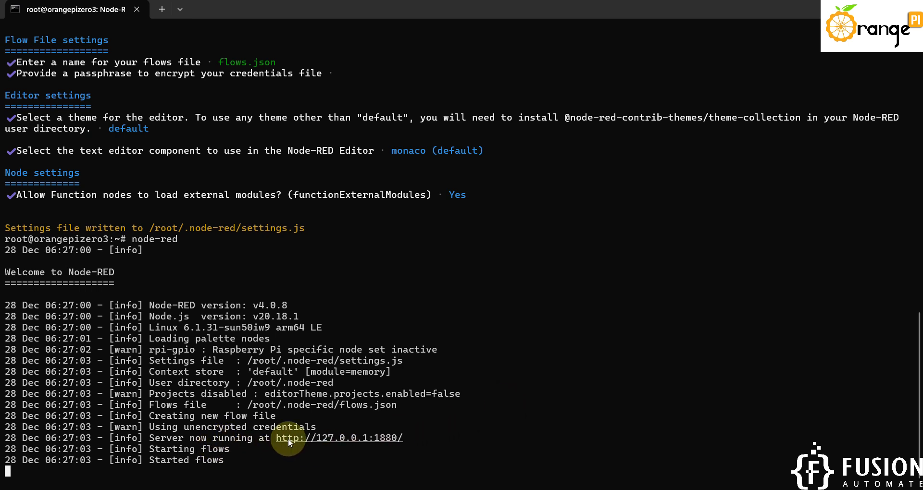
{"action": "mouse_move", "coordinate": [374, 442]}
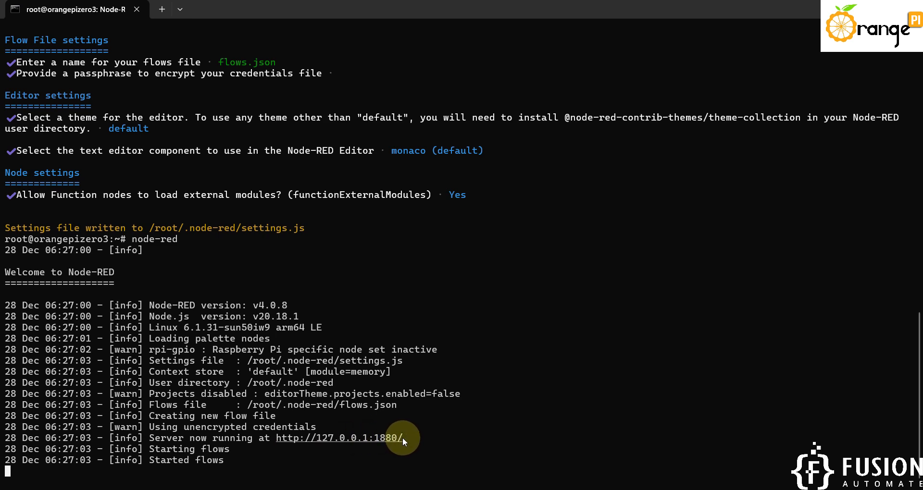
{"action": "left_click_drag", "start_coordinate": [403, 438], "coordinate": [280, 438]}
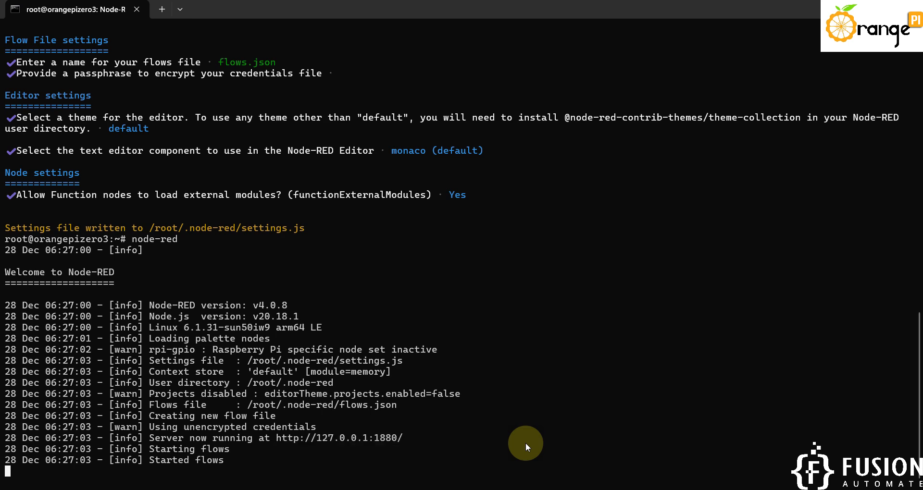
{"action": "mouse_move", "coordinate": [358, 482]}
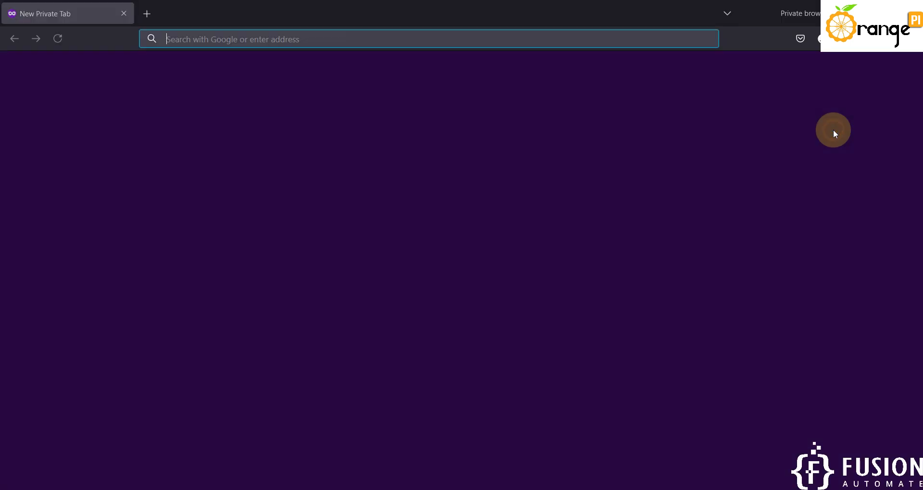
Load the Node-RED editor at port 1880 and close the 4.0 welcome tour.
{"action": "type", "text": "192.168.1.9:1234/"}
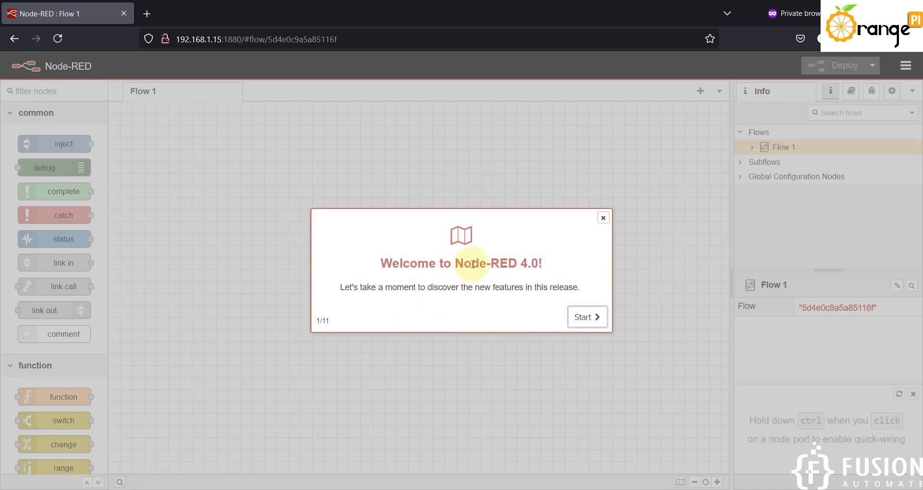
{"action": "left_click", "coordinate": [587, 317]}
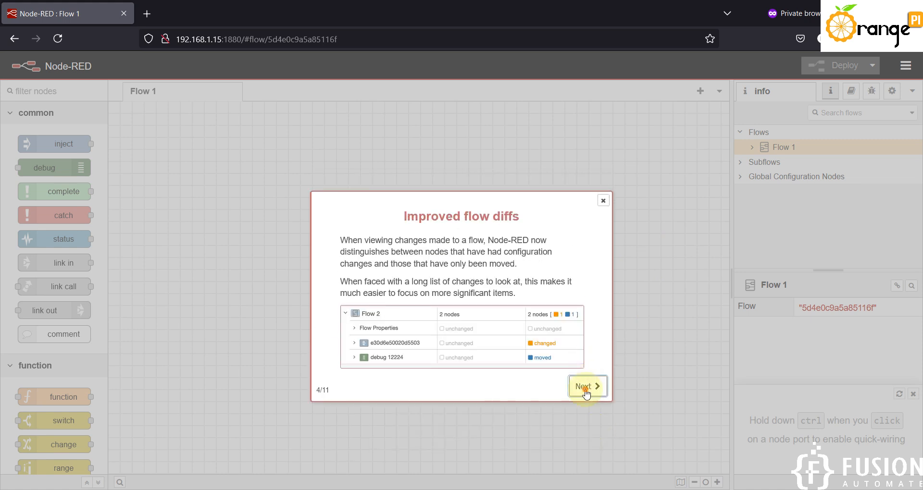
{"action": "left_click", "coordinate": [588, 386]}
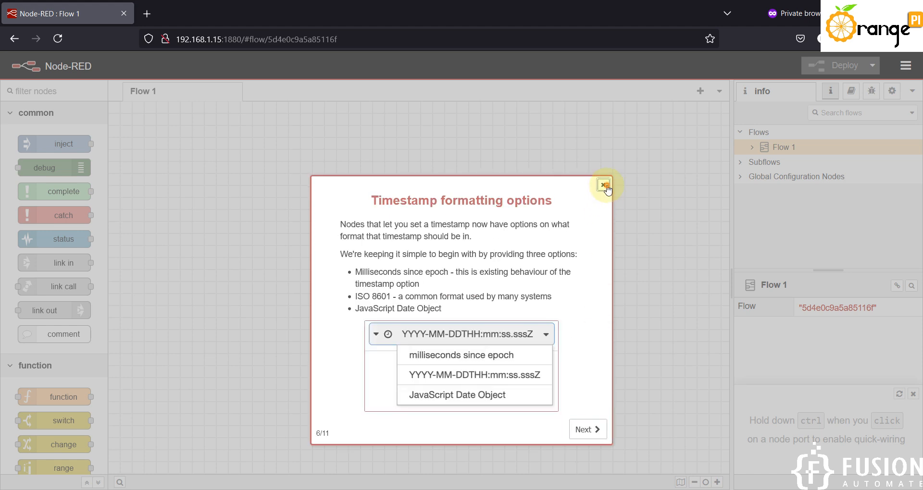
{"action": "left_click", "coordinate": [602, 184]}
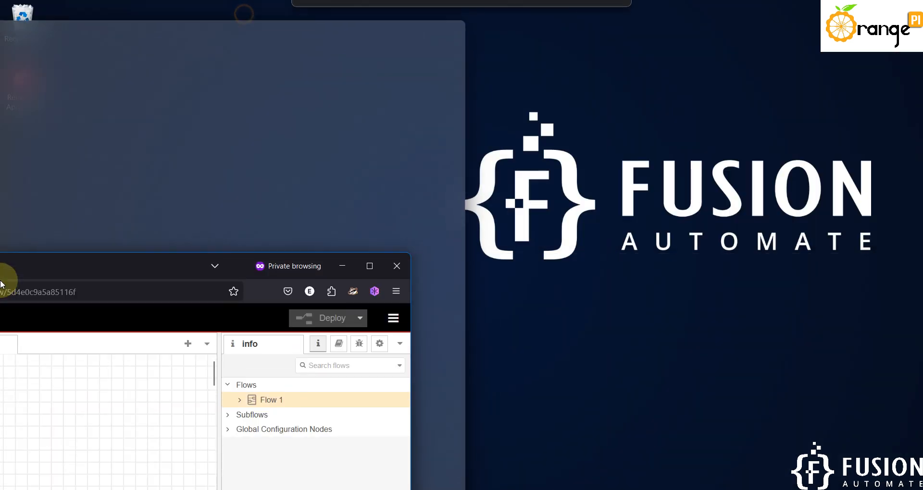
Snap the Node-RED browser window to half the screen beside the Camo Studio feed.
{"action": "left_click", "coordinate": [370, 265]}
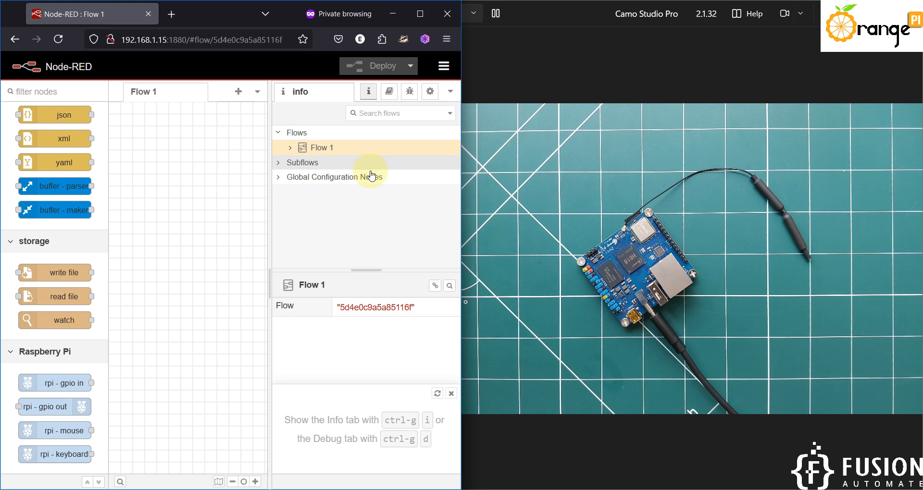
{"action": "mouse_move", "coordinate": [528, 255]}
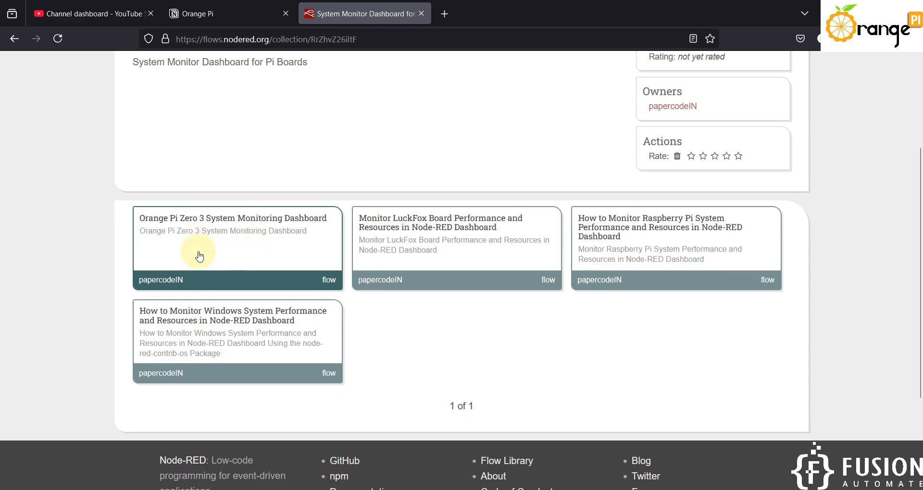
{"action": "mouse_move", "coordinate": [244, 230]}
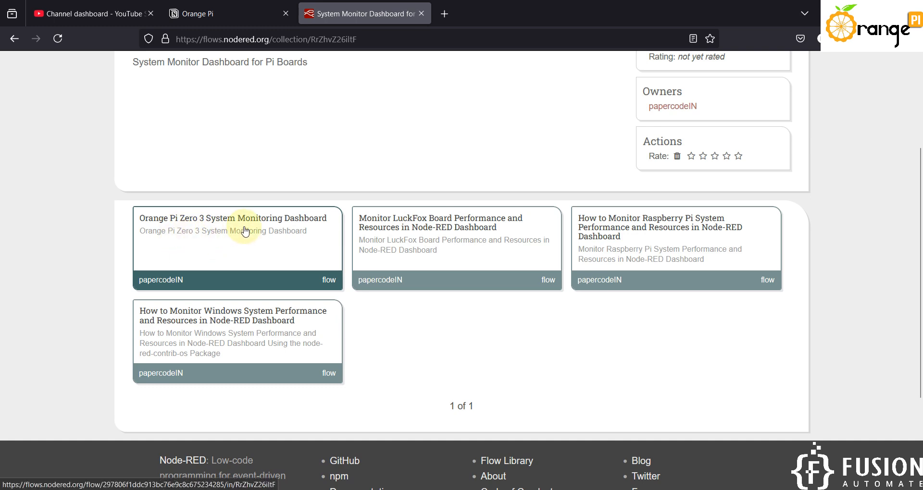
Open the Orange Pi Zero 3 System Monitoring Dashboard flow on flows.nodered.org.
{"action": "left_click", "coordinate": [239, 223]}
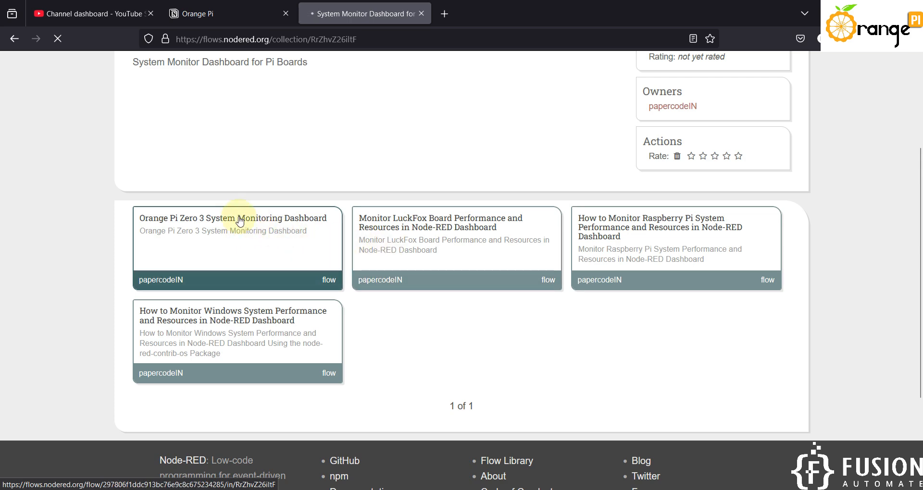
{"action": "left_click", "coordinate": [238, 218]}
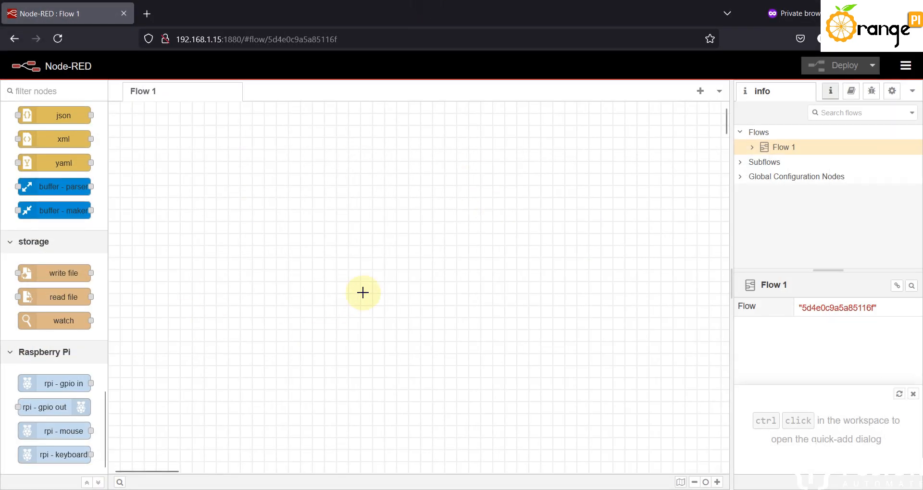
Import the Orange Pi Monitoring flow from the clipboard, then reopen the main menu.
{"action": "left_click", "coordinate": [905, 65]}
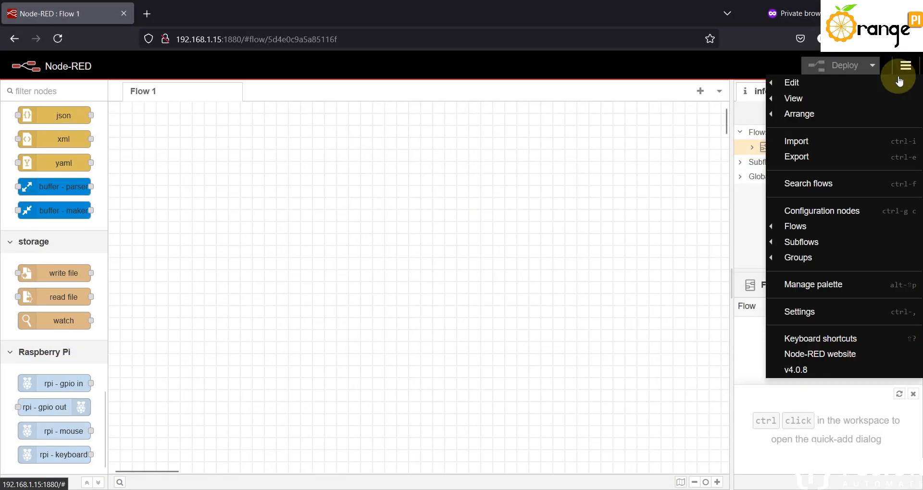
{"action": "left_click", "coordinate": [795, 141]}
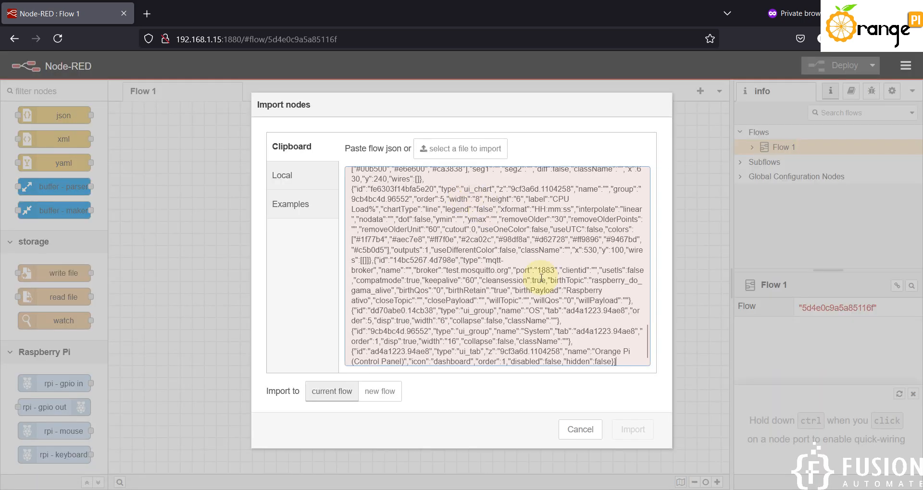
{"action": "left_click", "coordinate": [632, 429]}
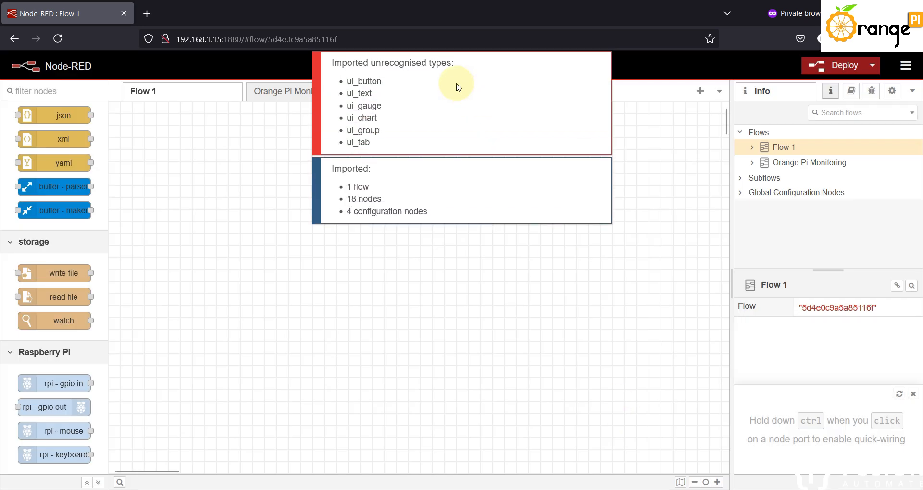
{"action": "left_click", "coordinate": [297, 92]}
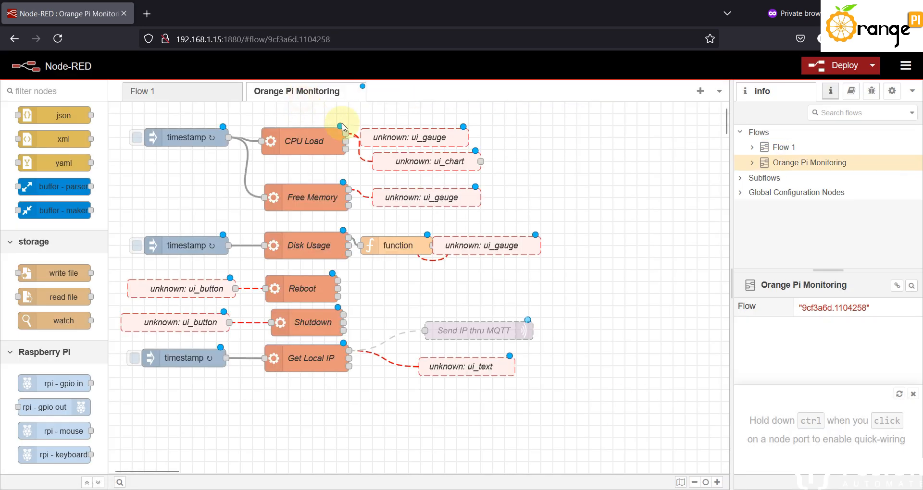
{"action": "mouse_move", "coordinate": [378, 175]}
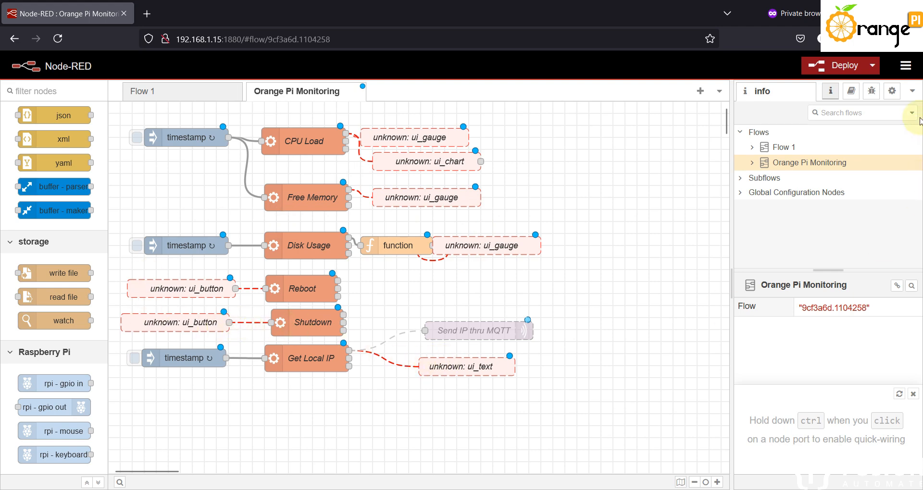
{"action": "left_click", "coordinate": [905, 66]}
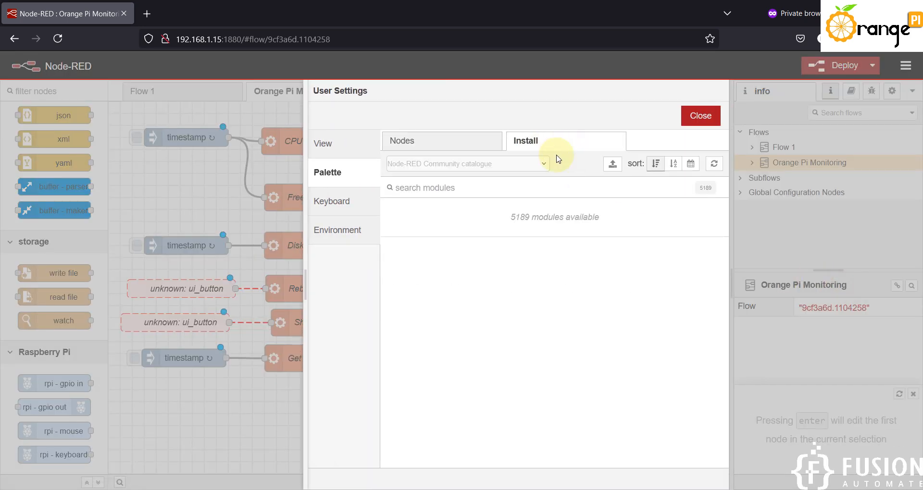
Search 'dashbo' and install the node-red-dashboard package, confirming the install prompt.
{"action": "type", "text": "dashbo"}
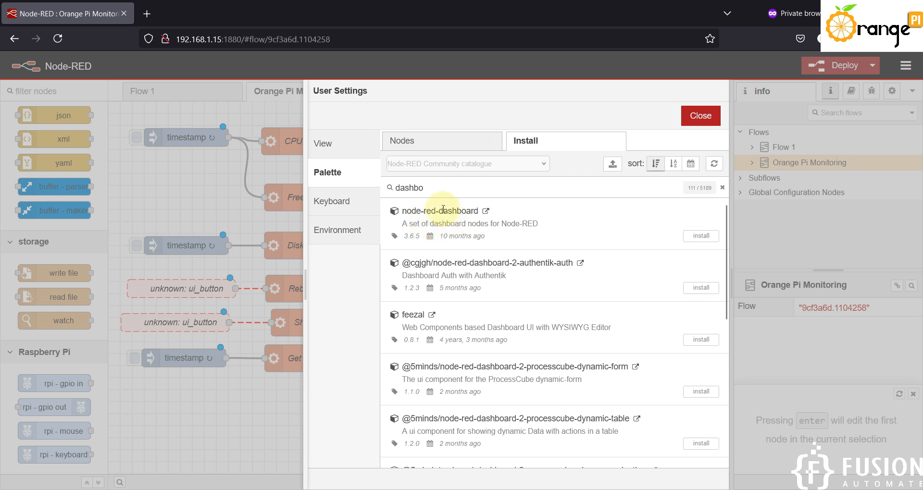
{"action": "double_click", "coordinate": [440, 210]}
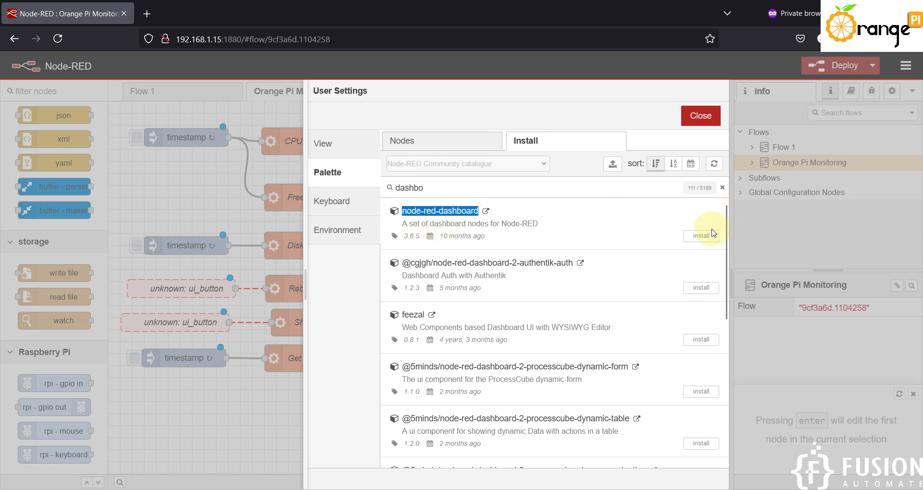
{"action": "left_click", "coordinate": [700, 236]}
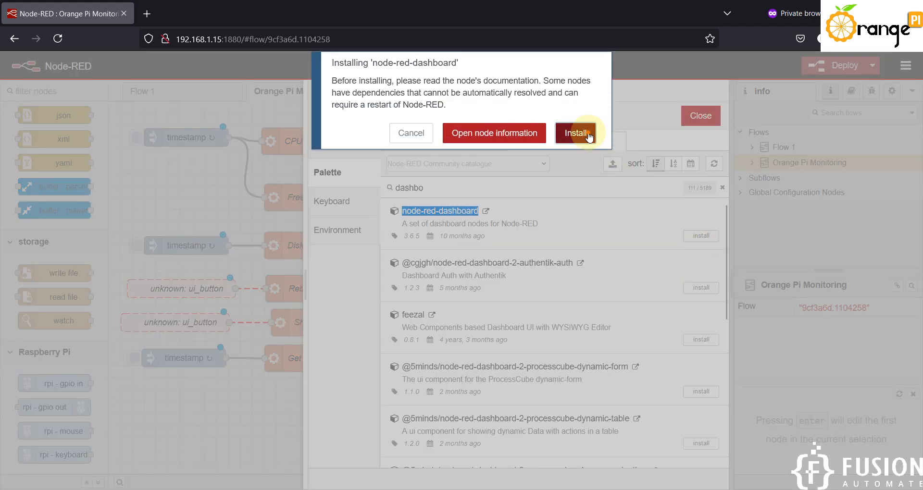
{"action": "left_click", "coordinate": [575, 133]}
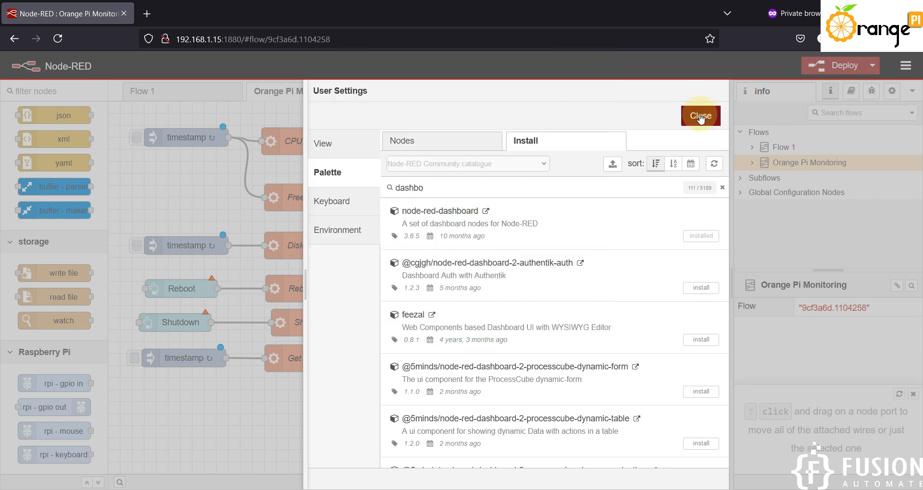
Close User Settings and deploy the monitoring flow despite the configuration warning.
{"action": "left_click", "coordinate": [700, 116]}
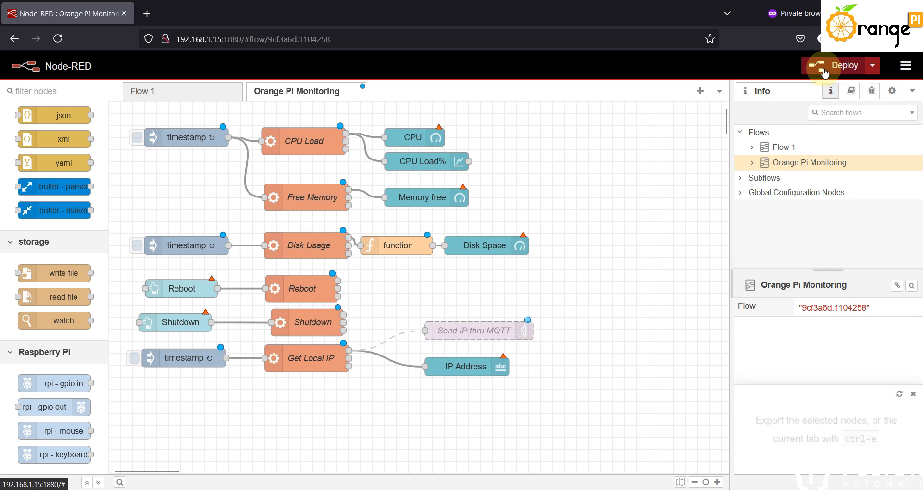
{"action": "left_click", "coordinate": [840, 65]}
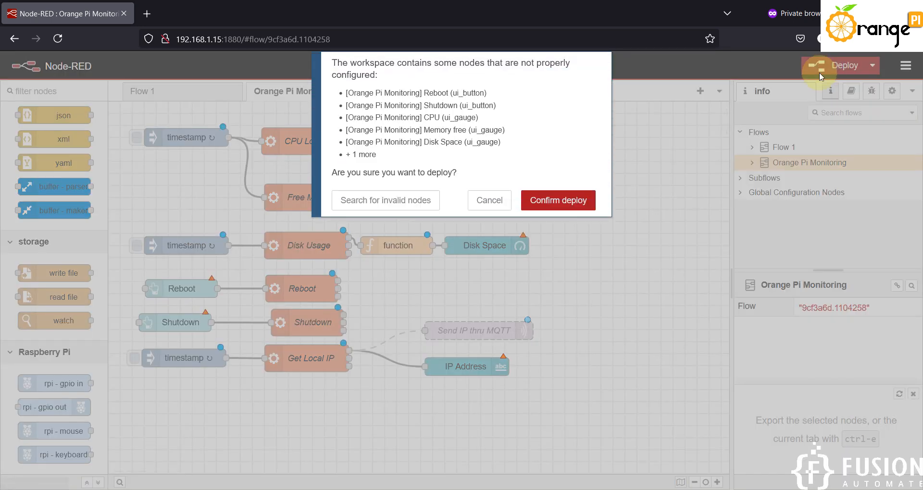
{"action": "left_click", "coordinate": [557, 200]}
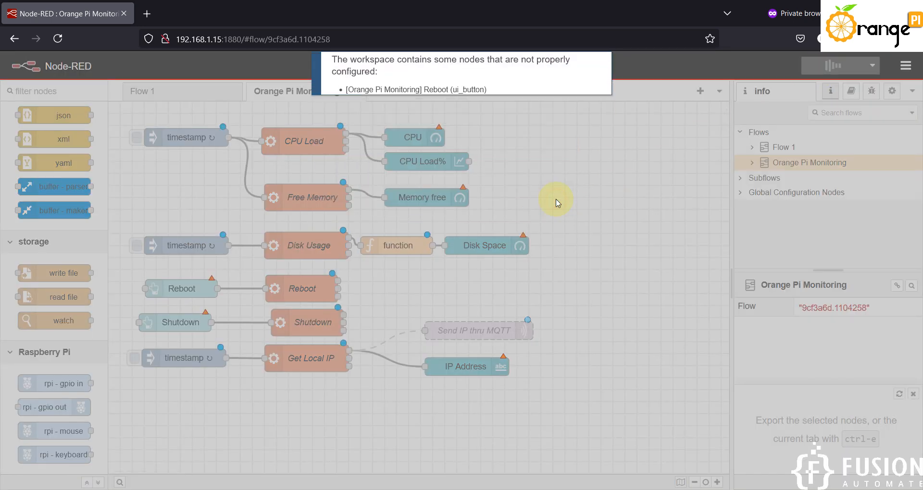
Show the Dashboard sidebar panel listing the Orange Pi Control Panel's System and OS groups.
{"action": "left_click", "coordinate": [836, 66]}
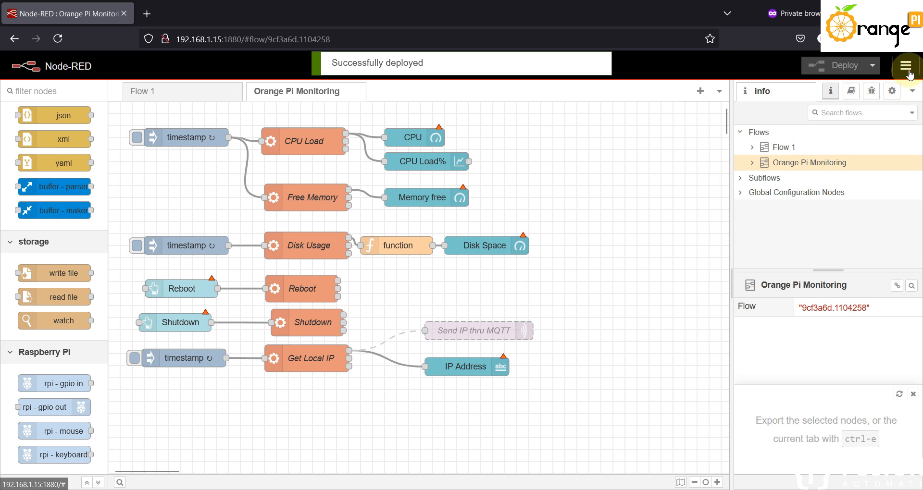
{"action": "left_click", "coordinate": [909, 65]}
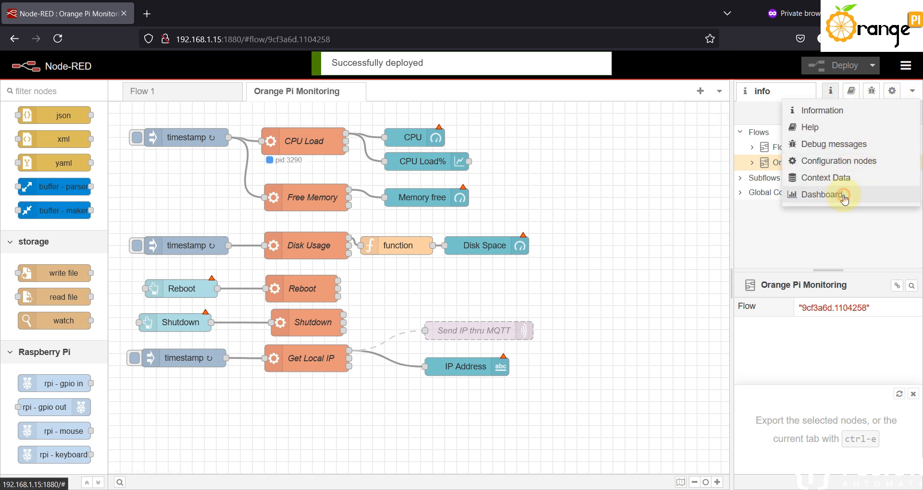
{"action": "left_click", "coordinate": [819, 194]}
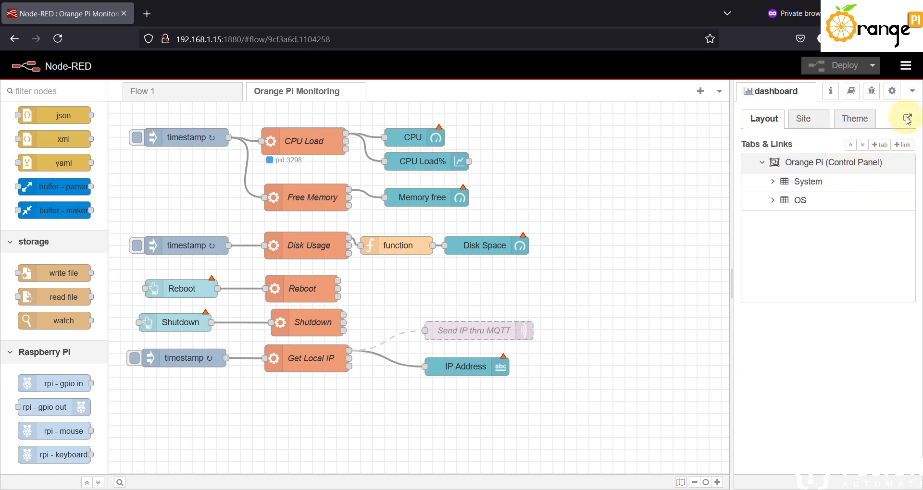
Launch the dashboard UI in a new tab with memory, disk, CPU gauges and IP.
{"action": "left_click", "coordinate": [907, 119]}
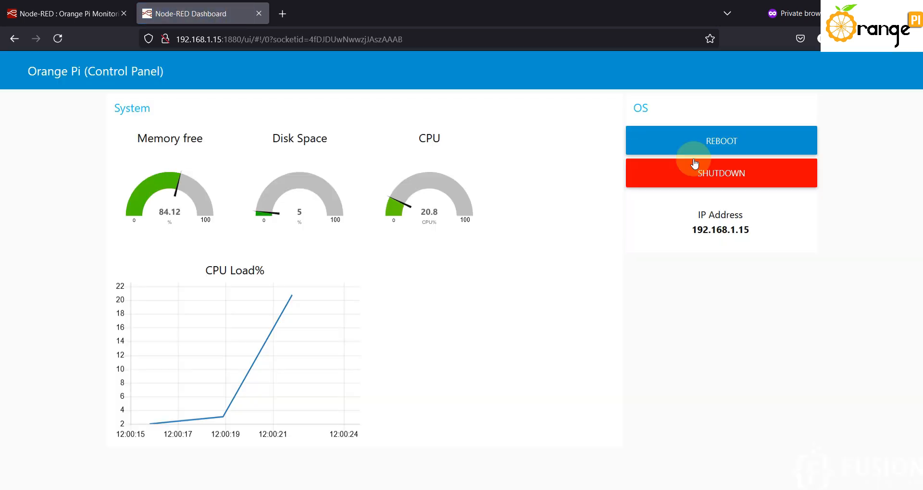
{"action": "mouse_move", "coordinate": [191, 209]}
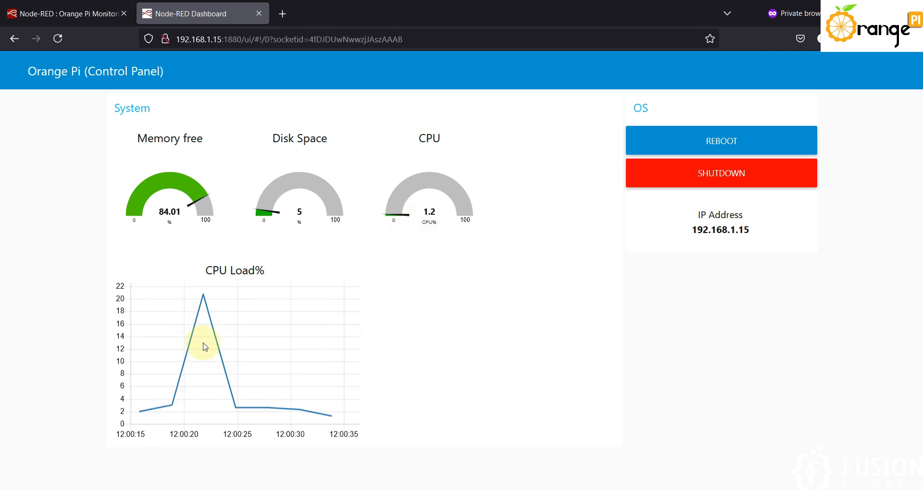
{"action": "mouse_move", "coordinate": [334, 442]}
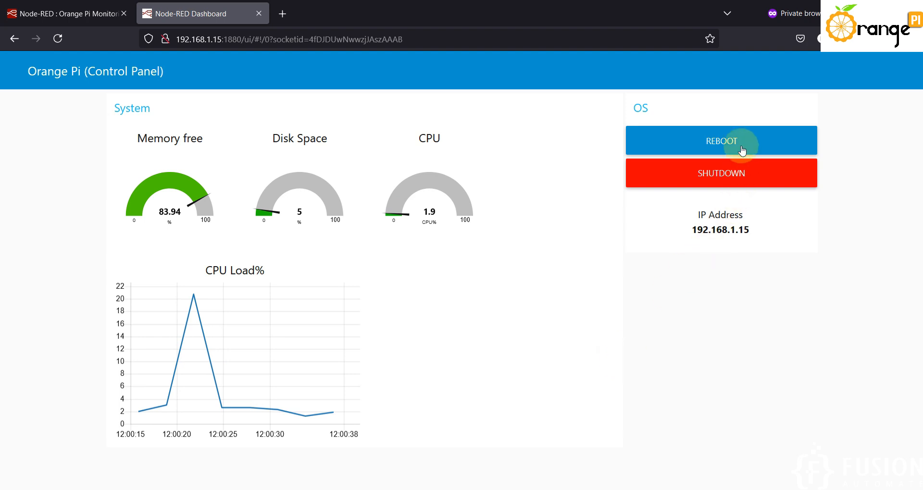
{"action": "mouse_move", "coordinate": [747, 183]}
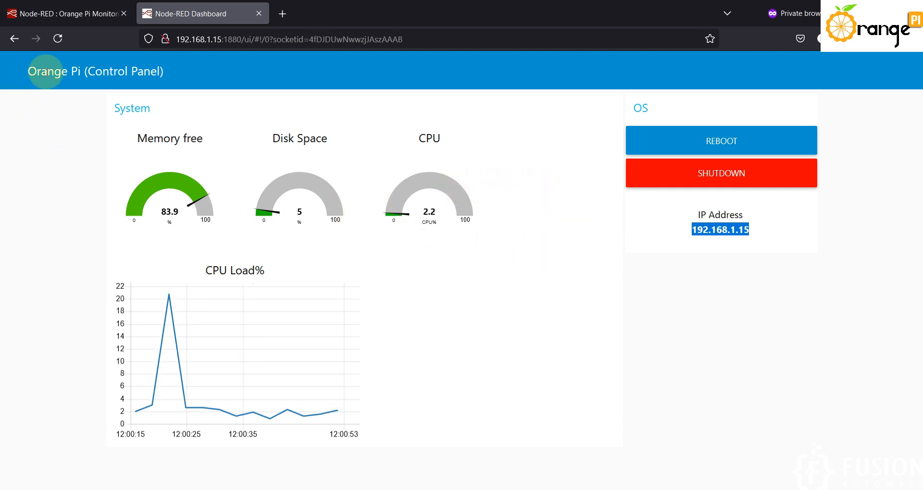
{"action": "mouse_move", "coordinate": [551, 327]}
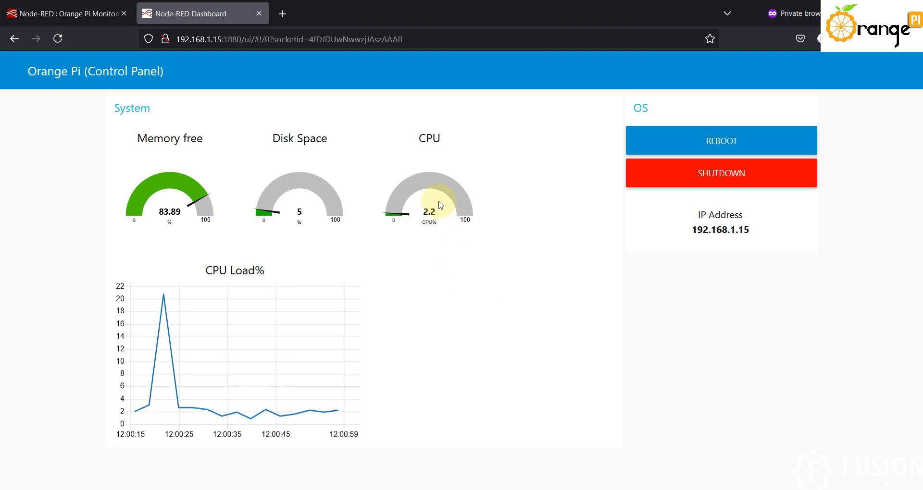
{"action": "mouse_move", "coordinate": [207, 197]}
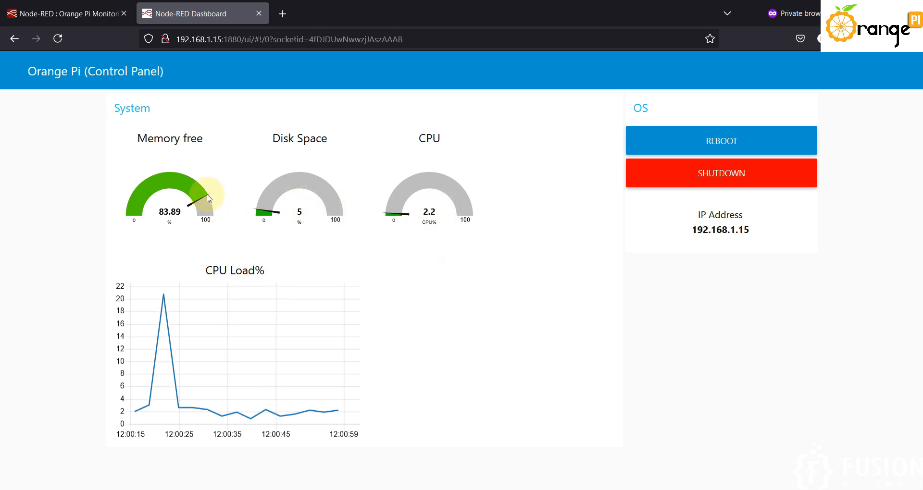
{"action": "mouse_move", "coordinate": [296, 360]}
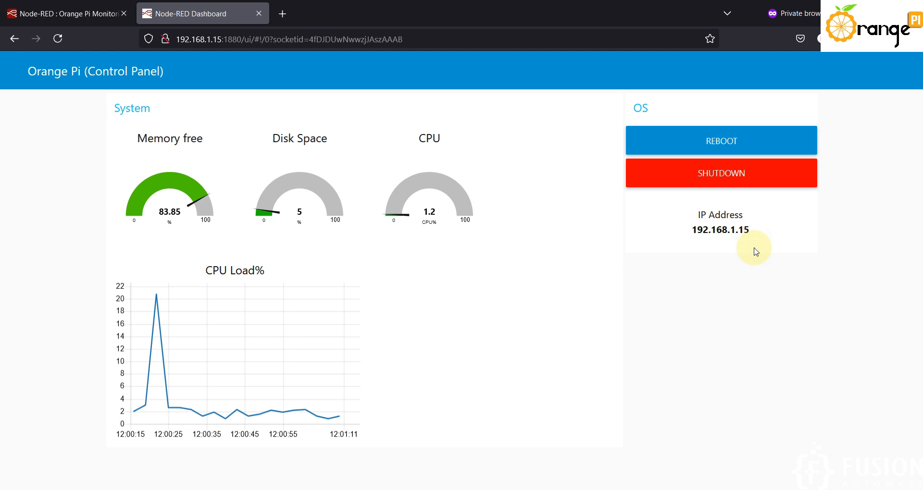
{"action": "mouse_move", "coordinate": [212, 138]}
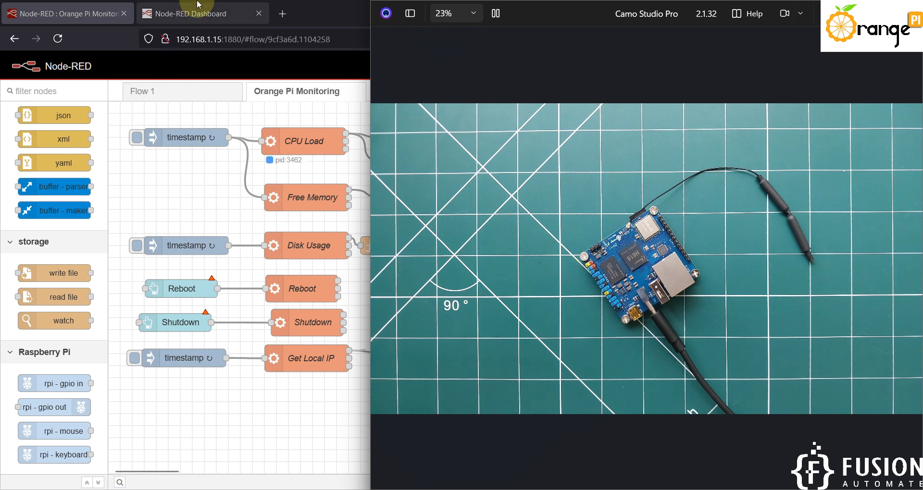
Switch back to the Node-RED Dashboard tab showing the updating CPU load chart.
{"action": "left_click", "coordinate": [203, 13]}
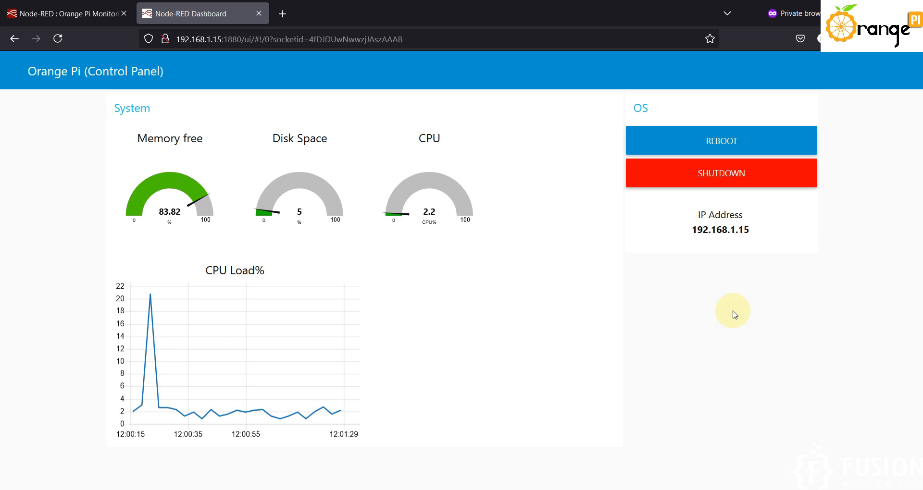
{"action": "mouse_move", "coordinate": [569, 313]}
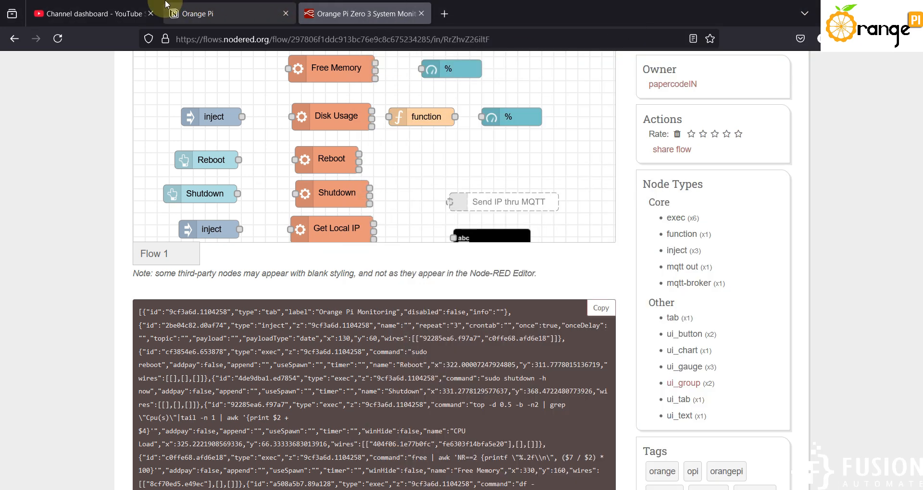
{"action": "left_click", "coordinate": [229, 13]}
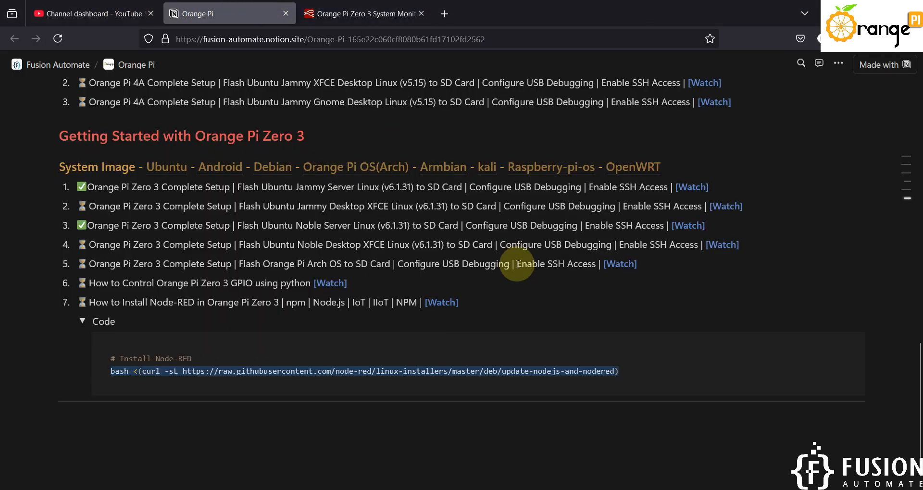
{"action": "scroll", "scroll_direction": "down", "scroll_amount": 3}
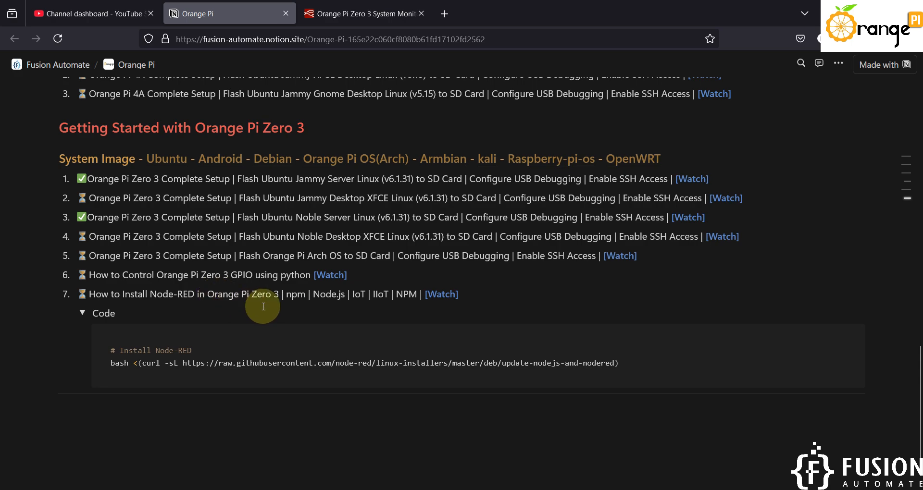
{"action": "left_click", "coordinate": [363, 13]}
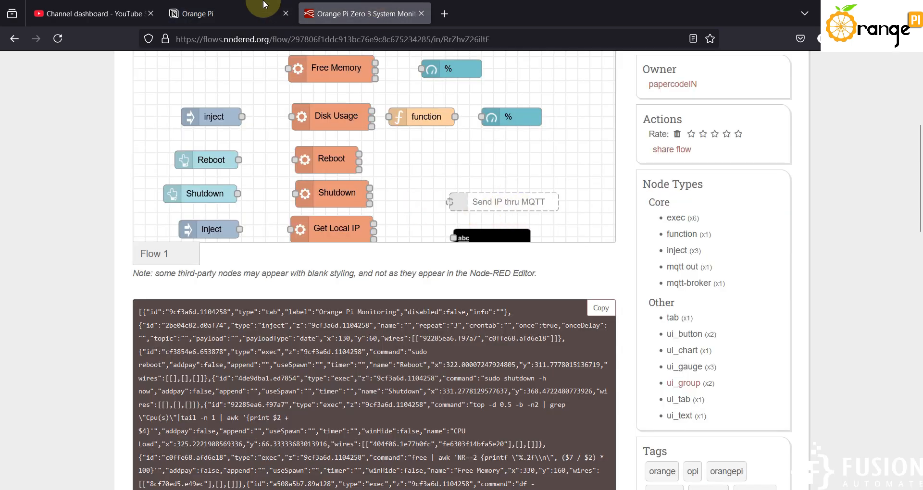